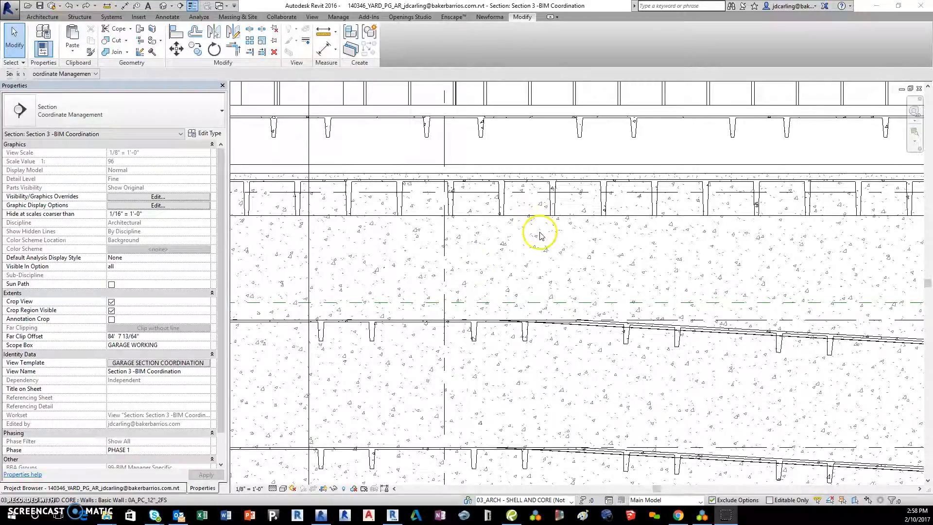
# Inspect a precast double tee beam, then select the PARKING SURFACE floor on LEVEL 07
pyautogui.click(552, 189)
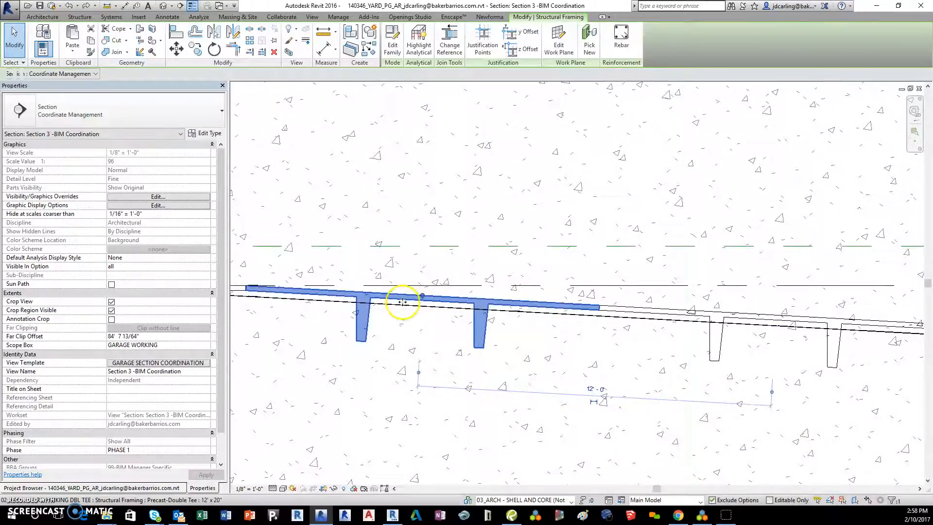
pyautogui.click(401, 301)
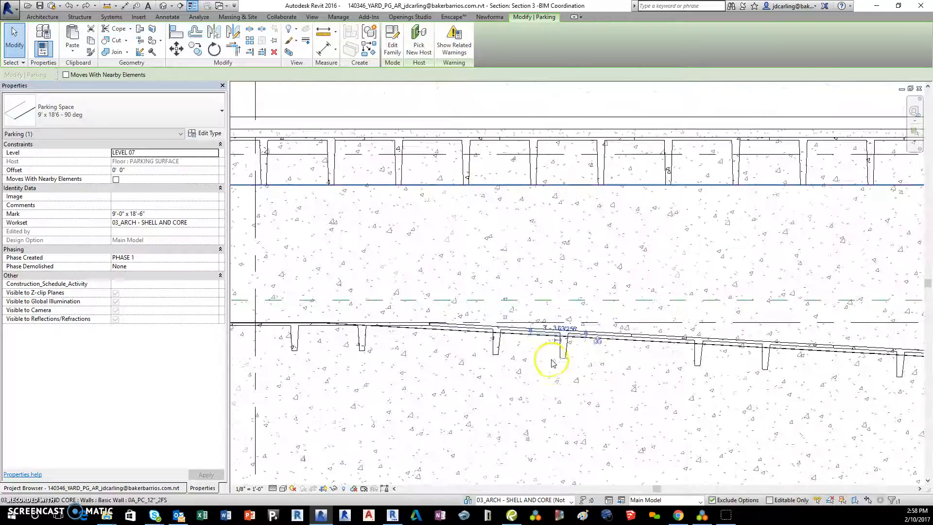
pyautogui.click(520, 333)
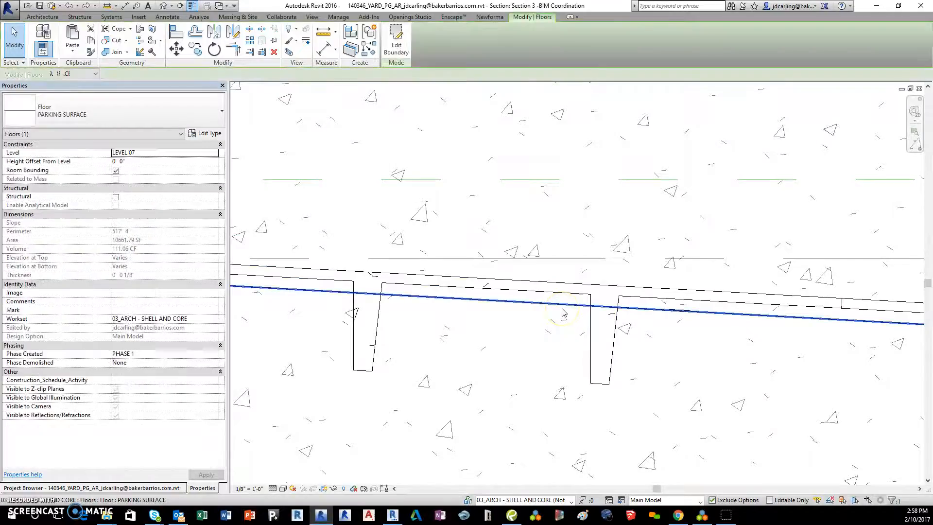
pyautogui.moveTo(561, 308)
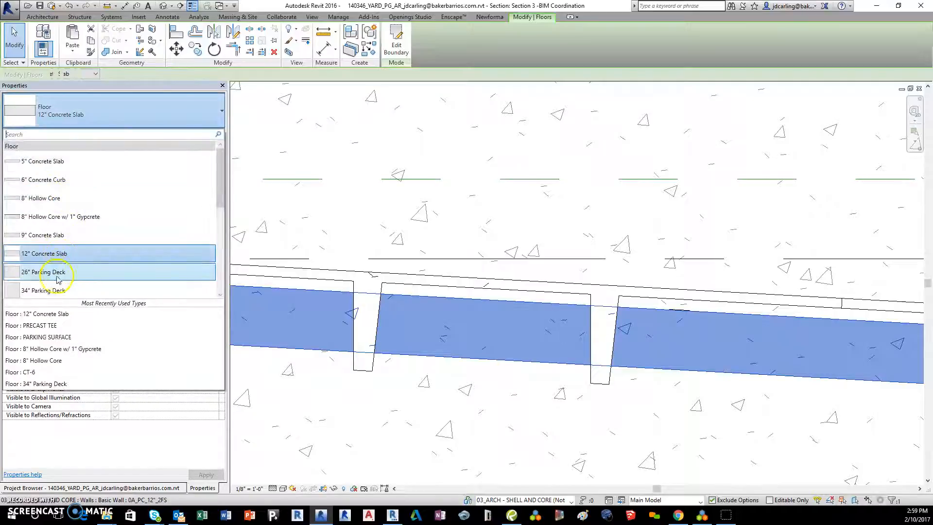
# Change the floor type to 26" Parking Deck, then to PRECAST TEE
pyautogui.click(51, 272)
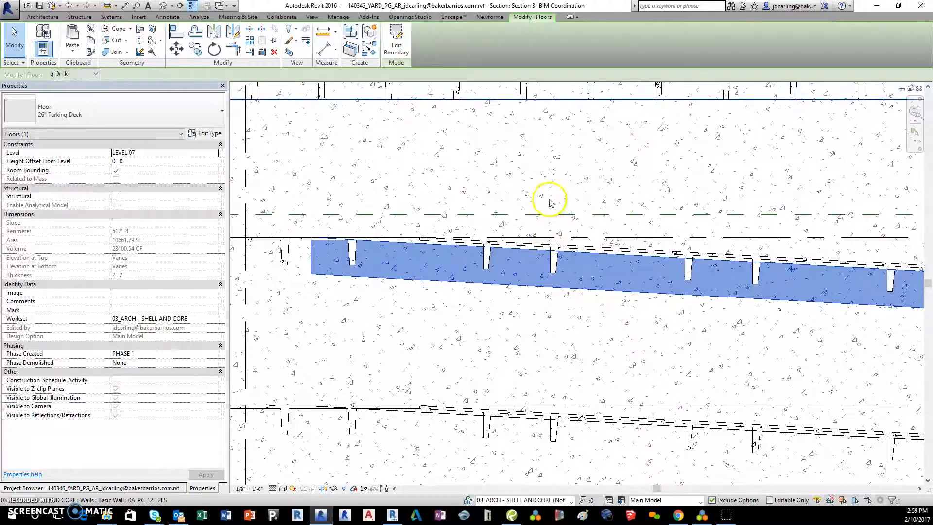
pyautogui.moveTo(410, 347)
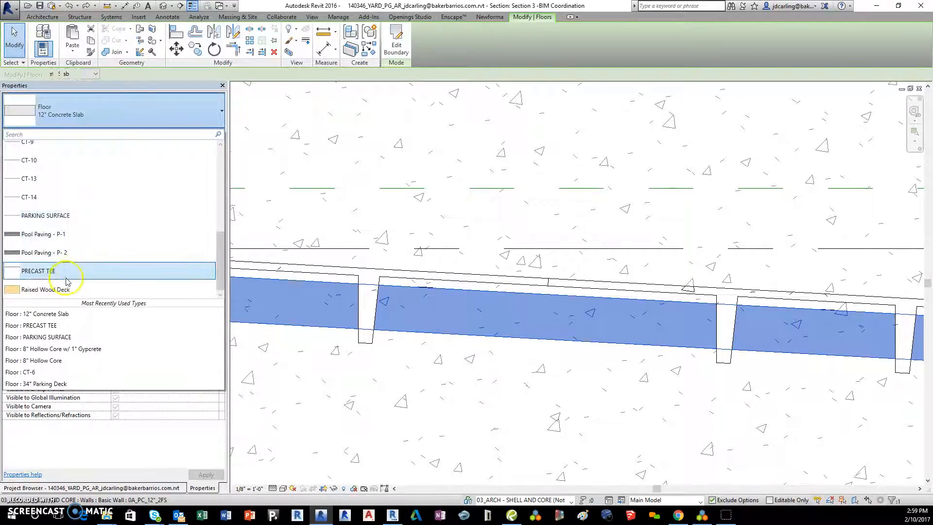
pyautogui.click(34, 270)
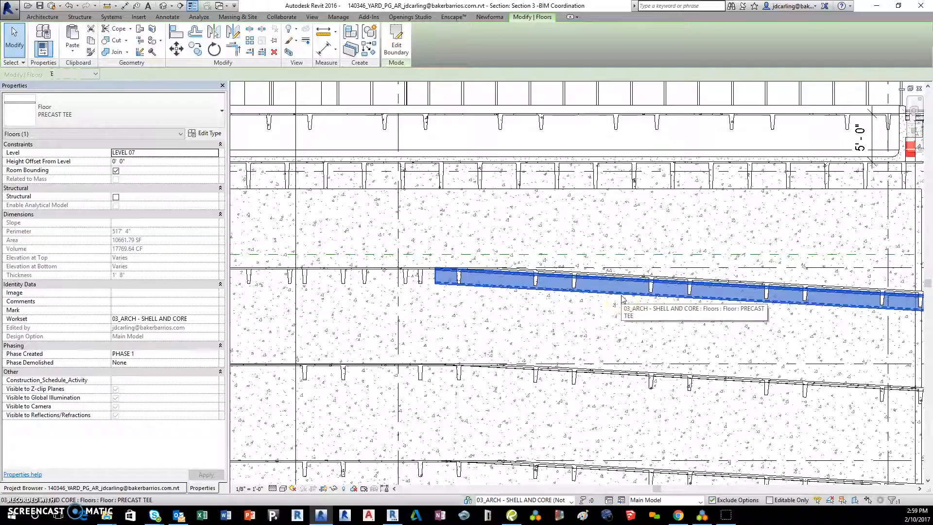
pyautogui.click(396, 37)
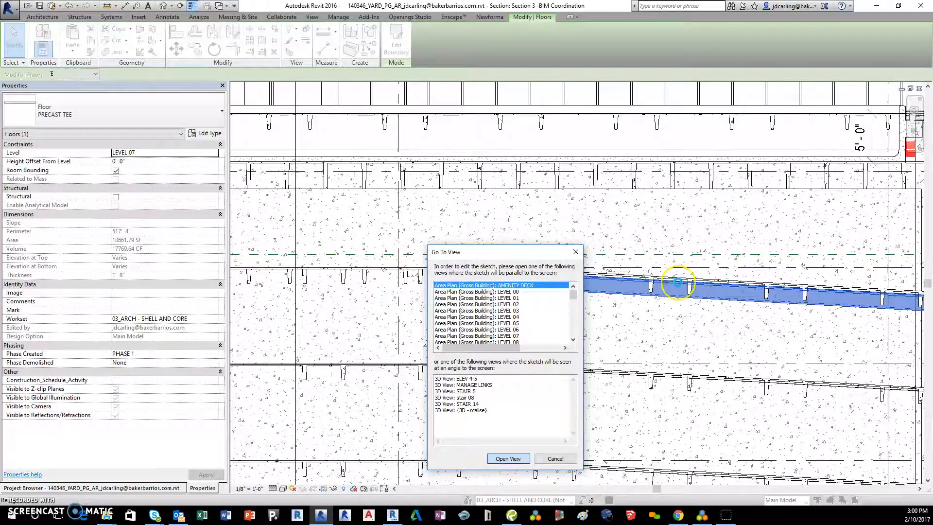
pyautogui.click(508, 459)
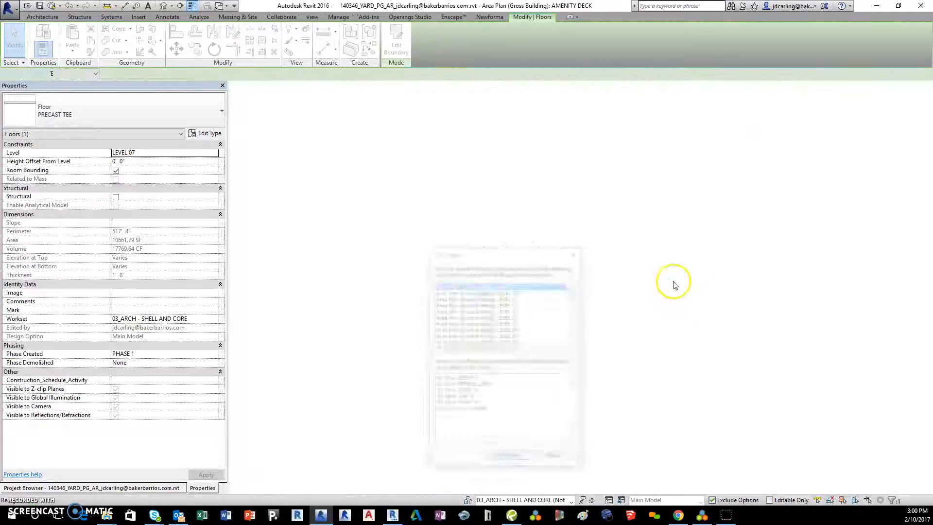
pyautogui.click(397, 38)
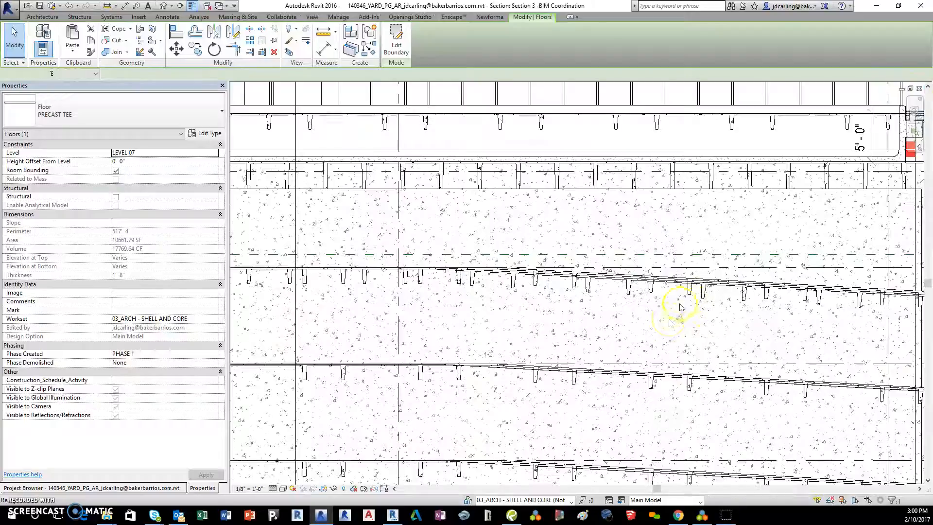
pyautogui.click(589, 288)
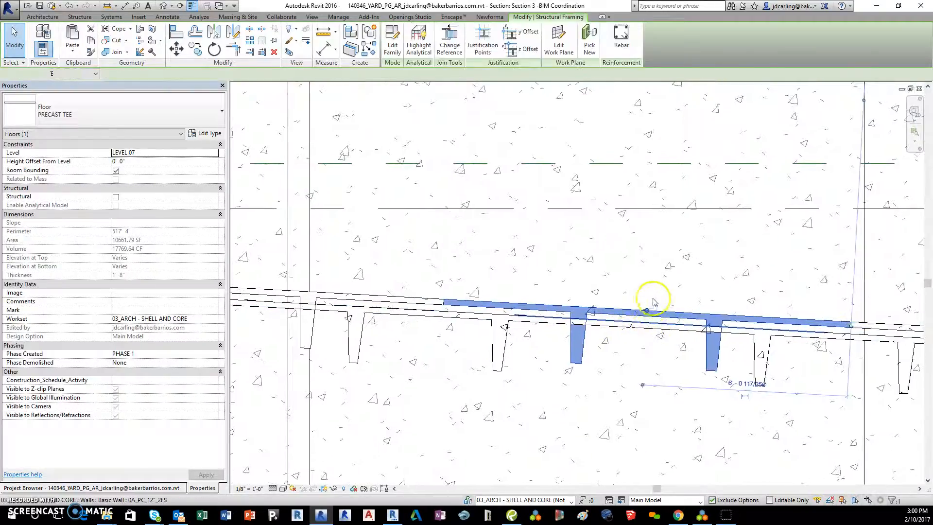
pyautogui.click(671, 321)
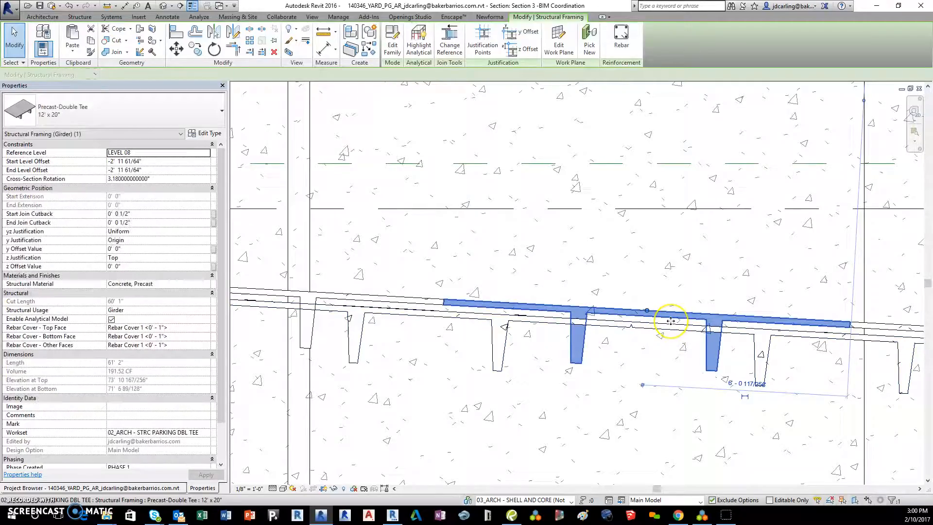
pyautogui.moveTo(663, 317)
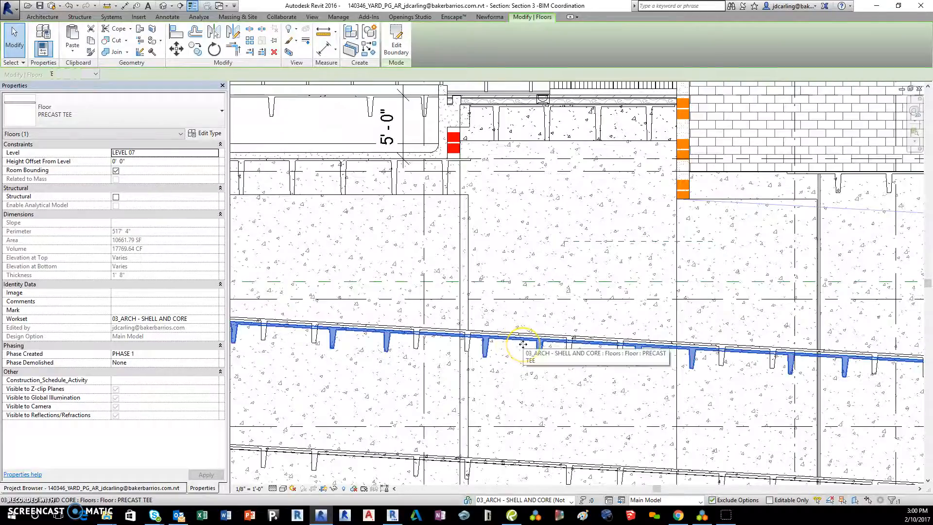
pyautogui.moveTo(206, 138)
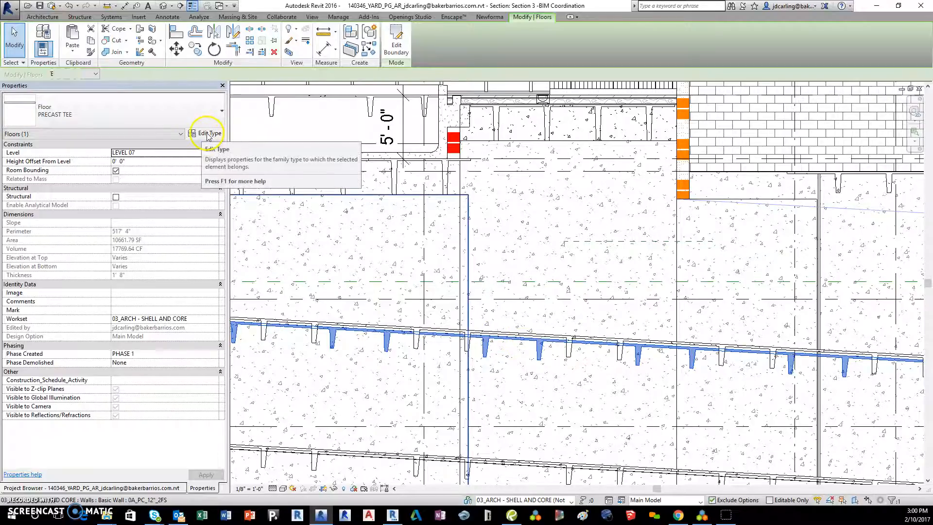
pyautogui.click(206, 132)
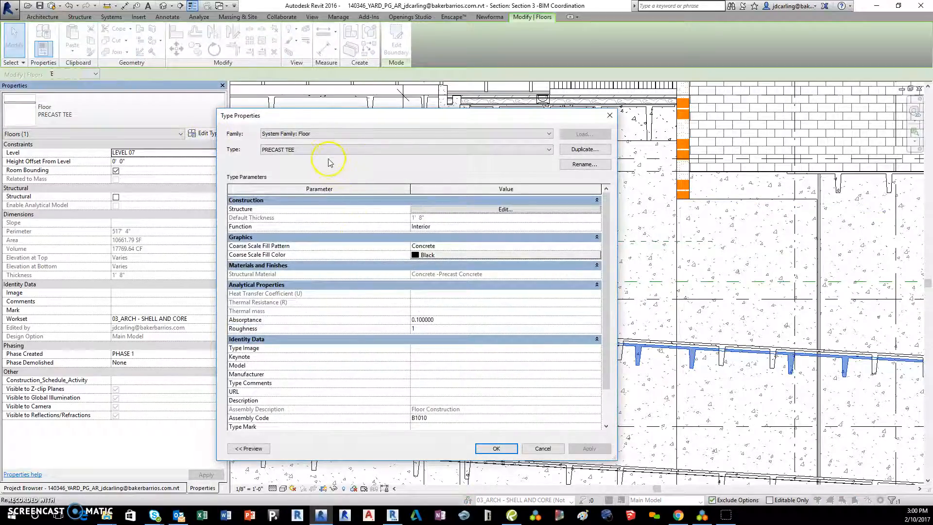
pyautogui.click(505, 209)
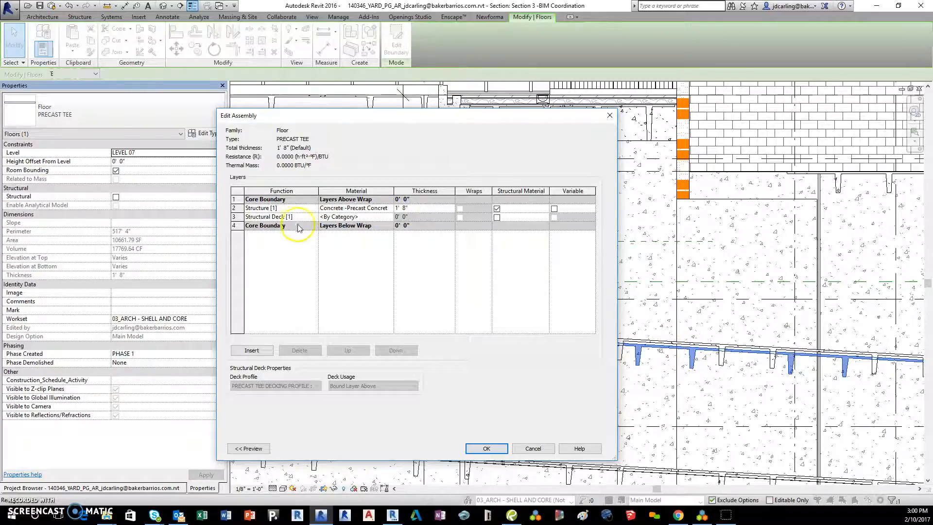
pyautogui.click(278, 217)
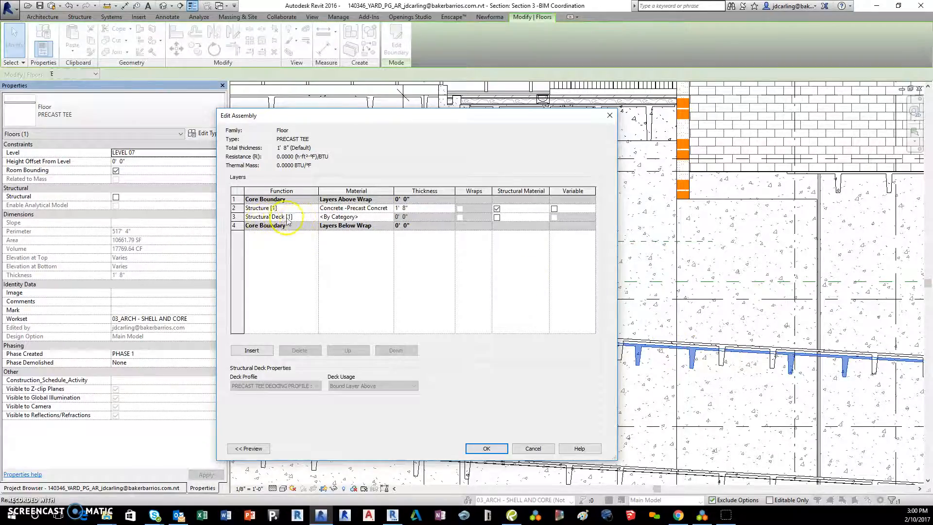
pyautogui.click(313, 217)
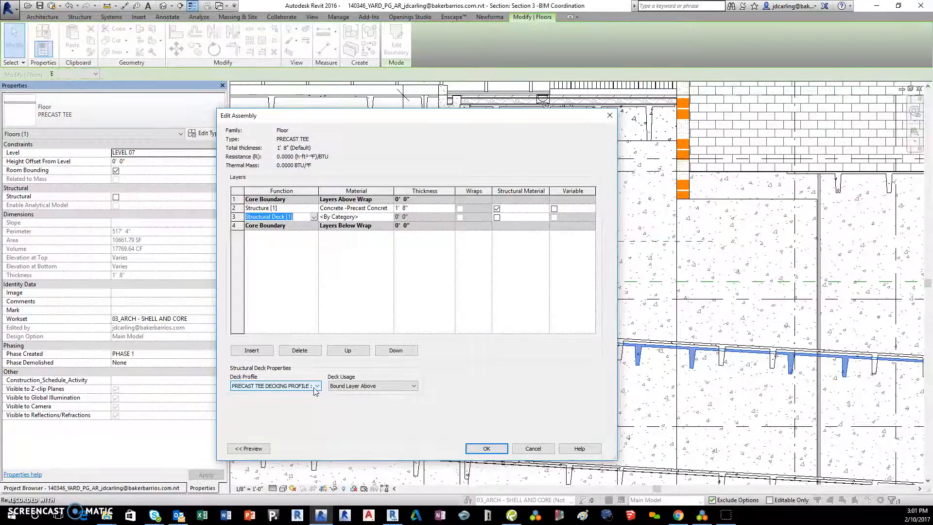
pyautogui.click(269, 217)
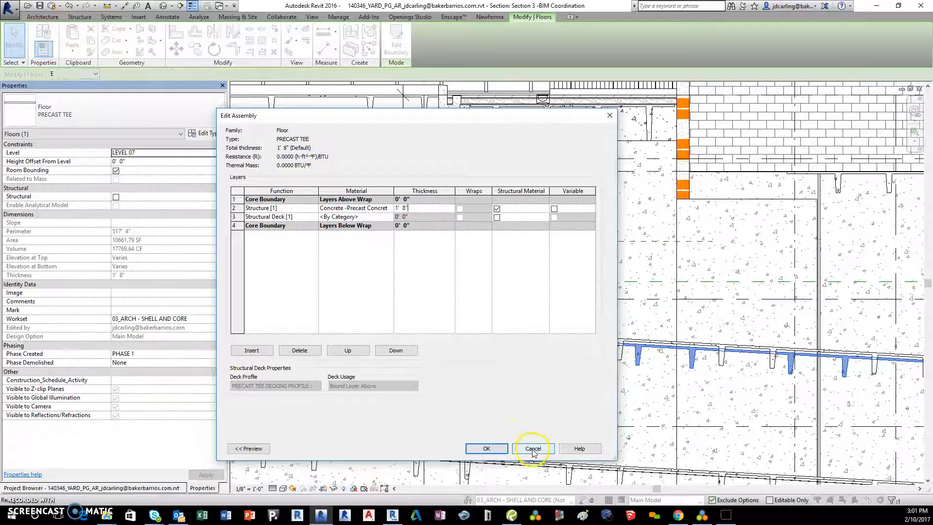
pyautogui.click(532, 448)
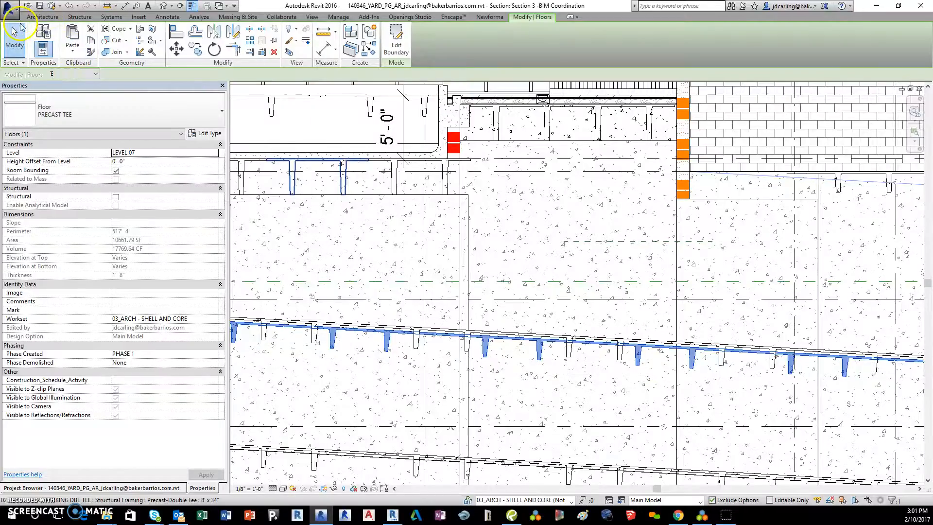
# Switch windows to the open PRECAST TEE DECKING PROFILE.rfa family
pyautogui.click(311, 17)
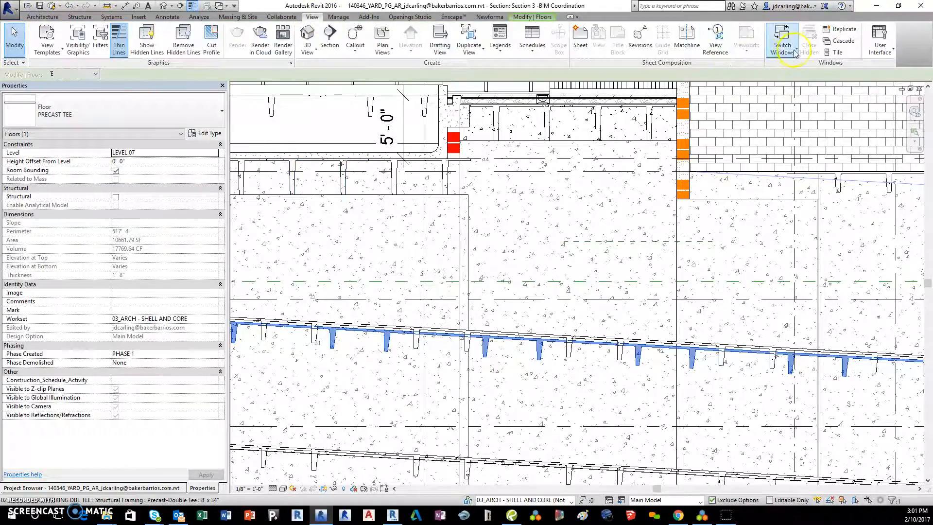
pyautogui.click(783, 39)
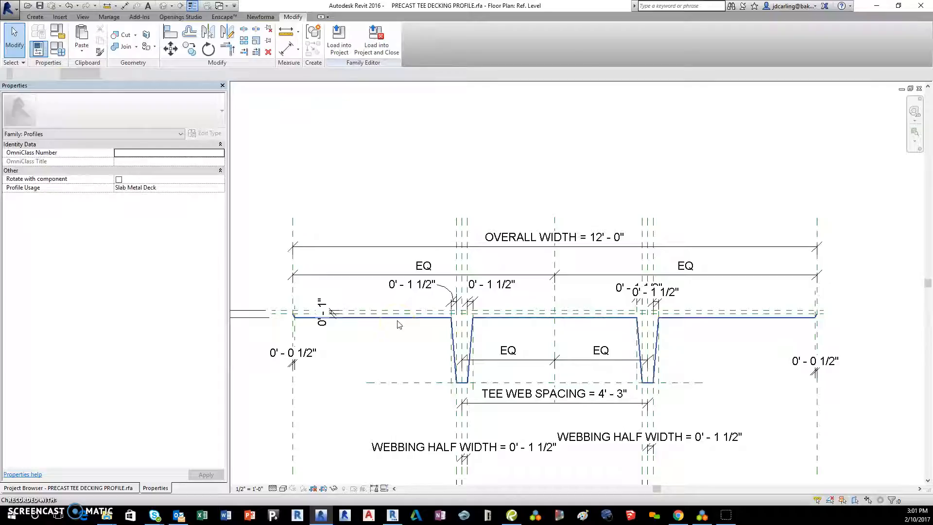
pyautogui.moveTo(399, 323)
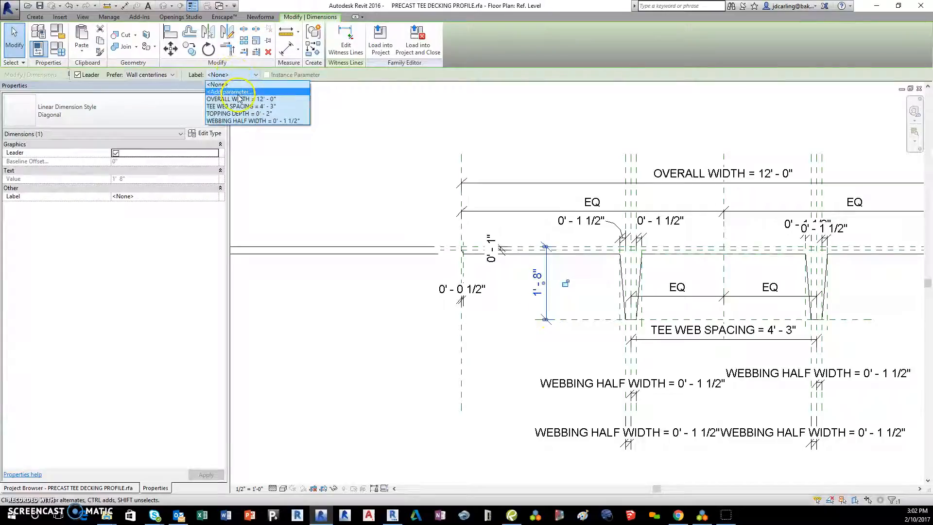
# Label the depth dimension with a new Overall depth = 1' - 8" parameter
pyautogui.click(227, 92)
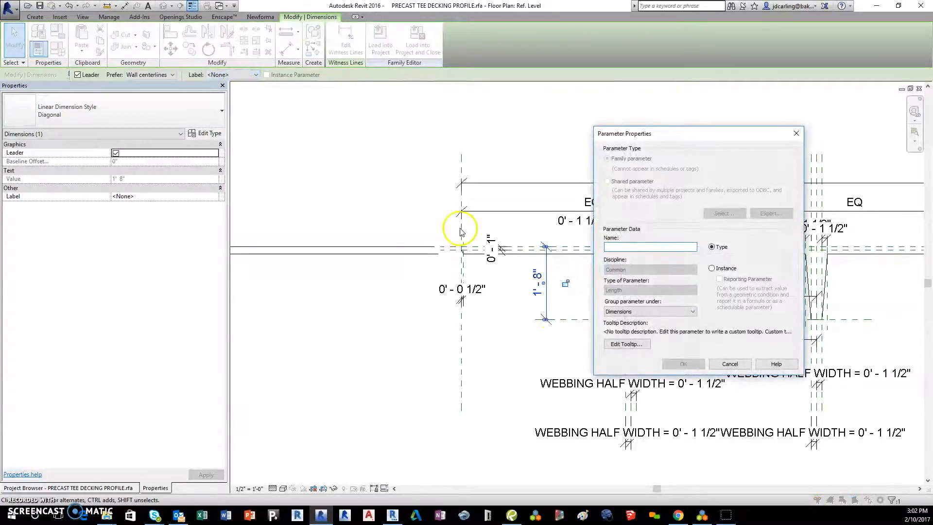
pyautogui.write('Overall depth')
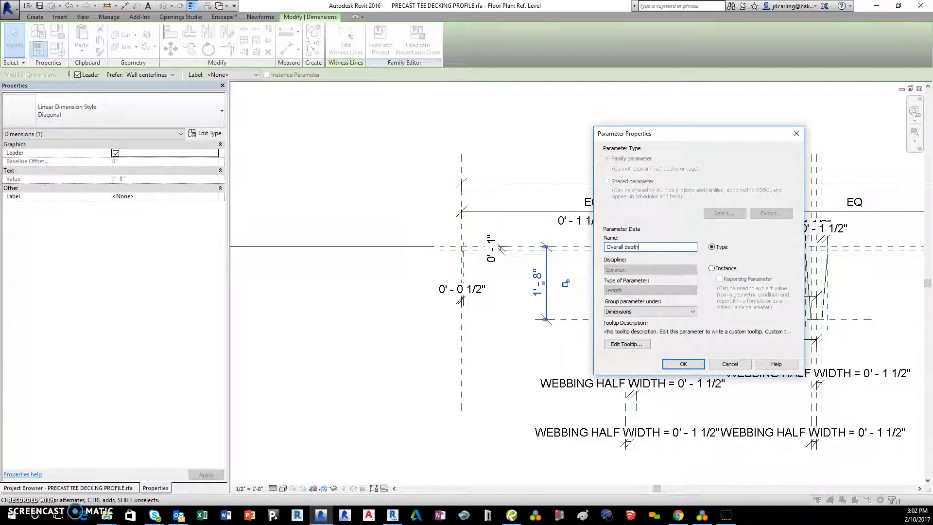
pyautogui.click(683, 363)
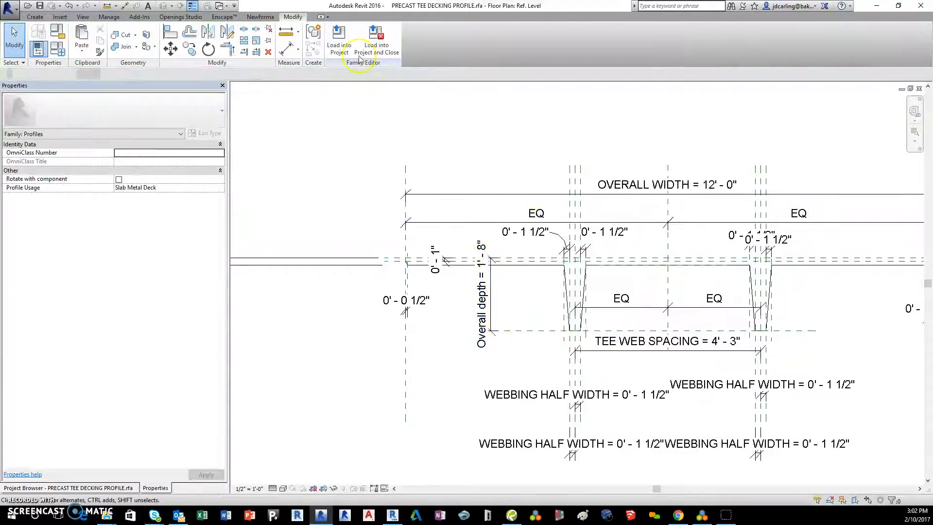
# Load the profile into the YARD_PG_AR project, overwriting the existing version
pyautogui.click(339, 34)
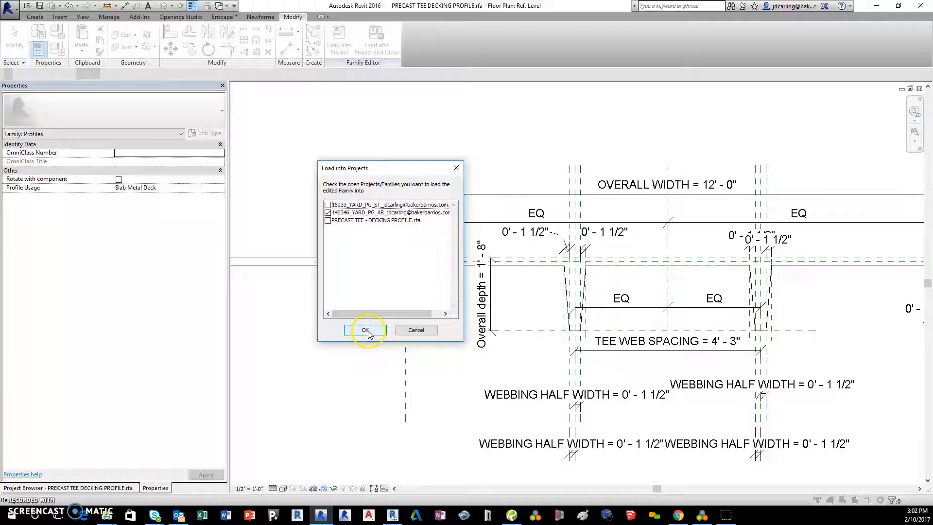
pyautogui.click(365, 331)
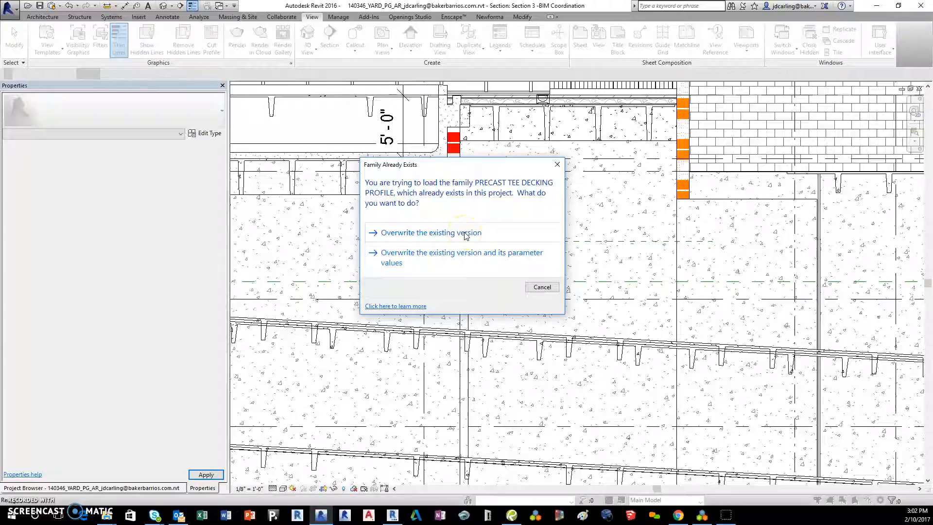
pyautogui.click(429, 232)
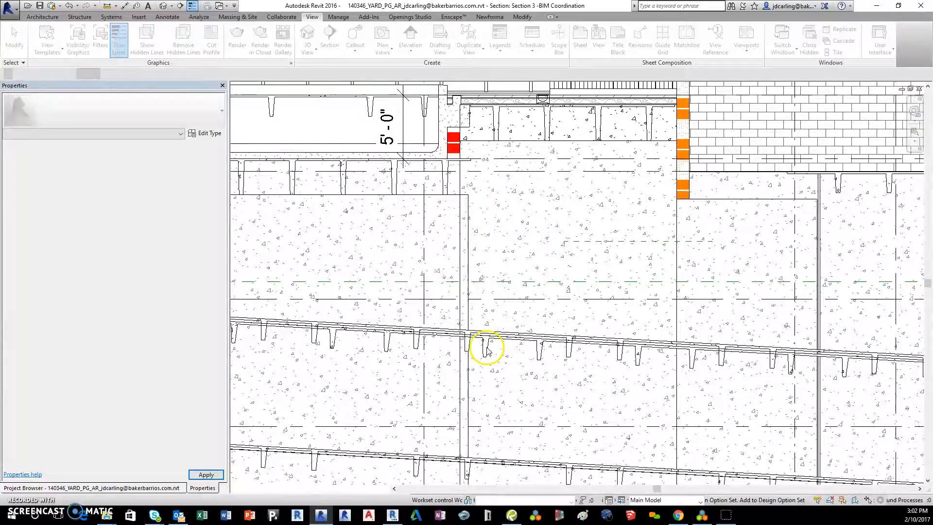
pyautogui.click(486, 348)
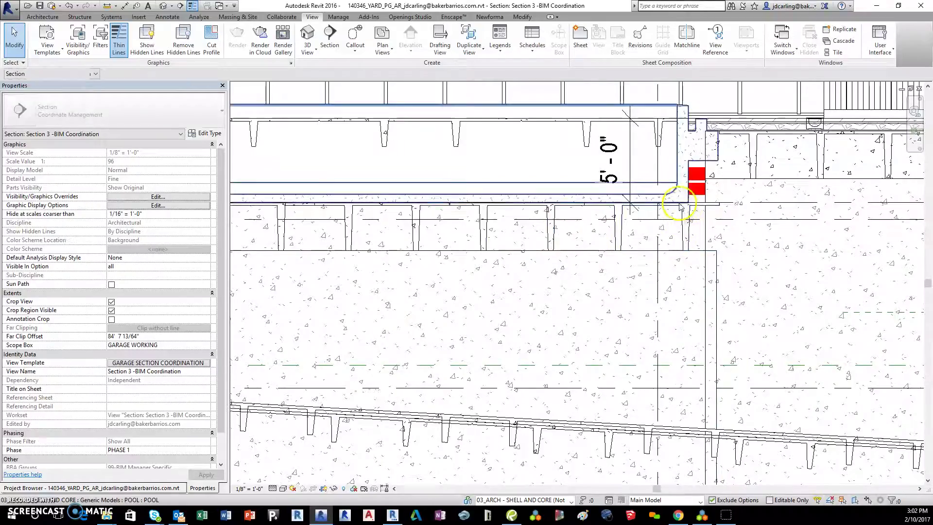
pyautogui.click(680, 204)
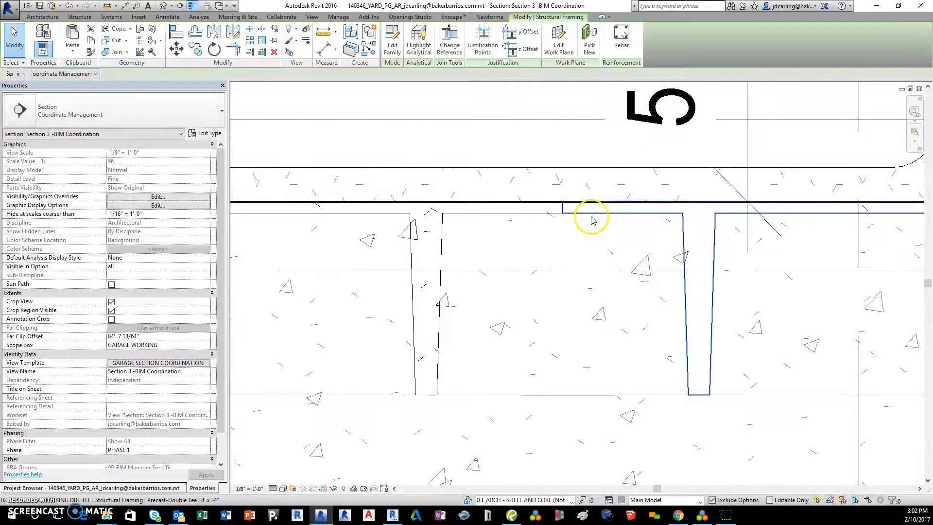
pyautogui.click(591, 217)
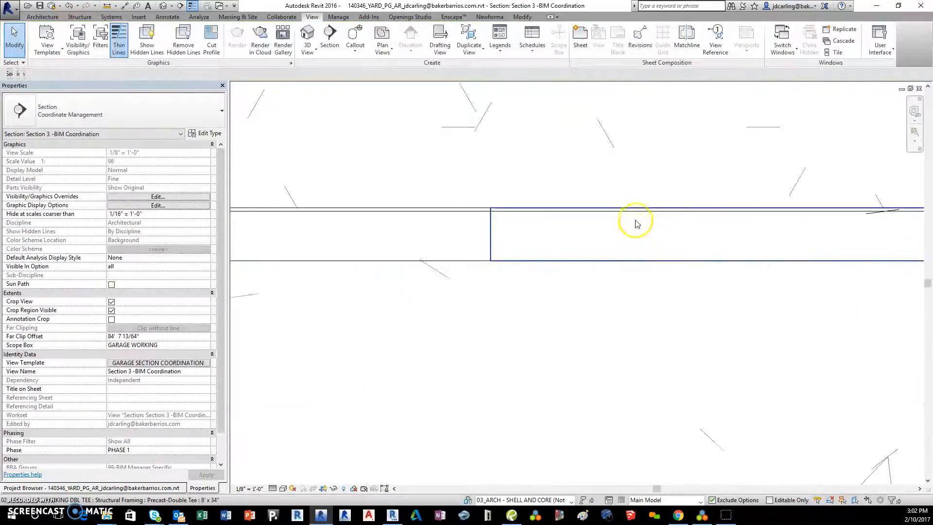
pyautogui.click(635, 223)
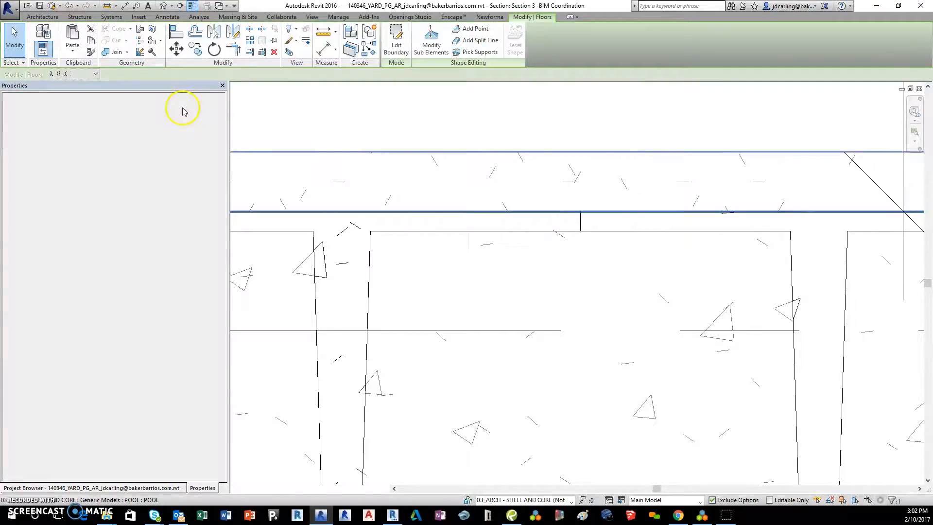
pyautogui.click(462, 262)
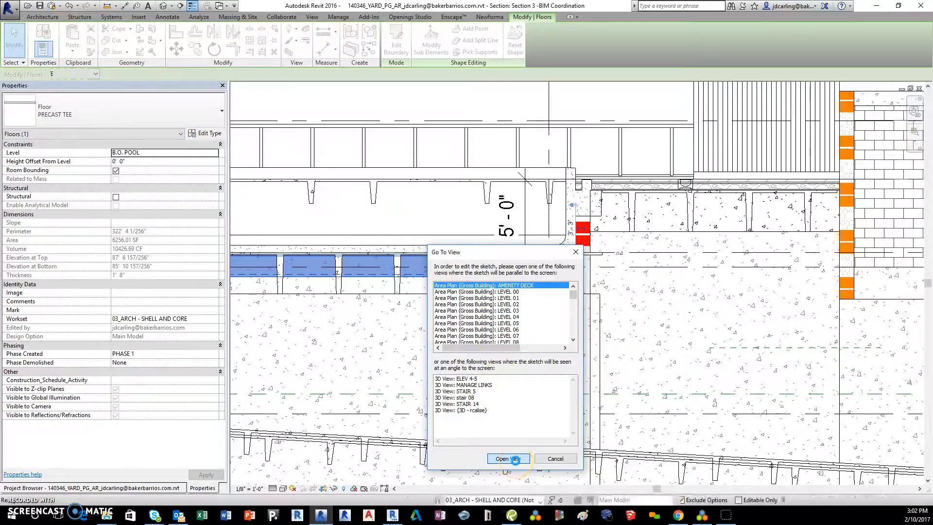
pyautogui.click(509, 459)
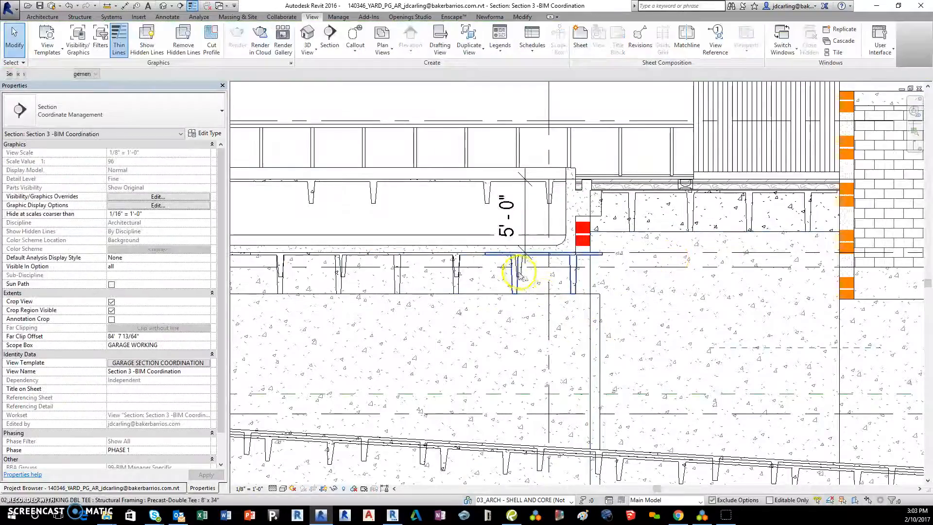
# Duplicate the selected floor's type as PRECAST TEE 34"
pyautogui.click(519, 276)
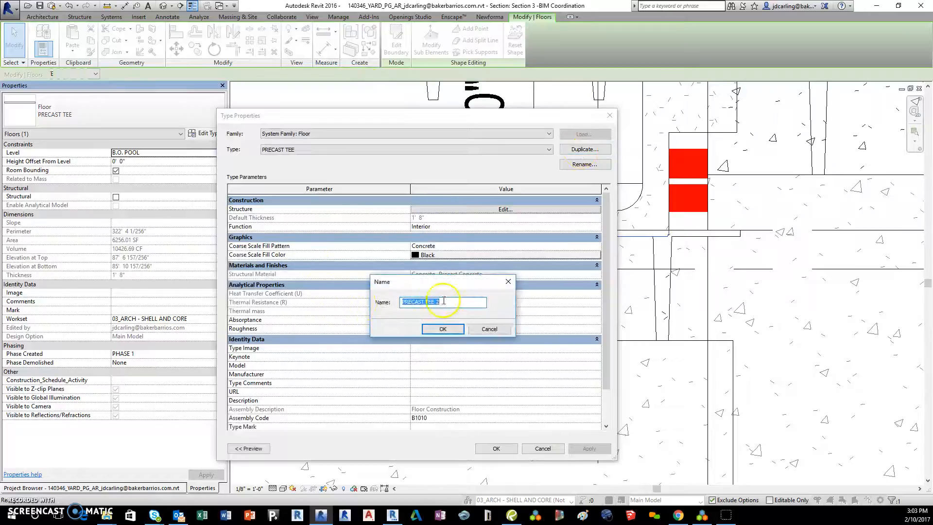
pyautogui.write('PRECAST TEE 34"')
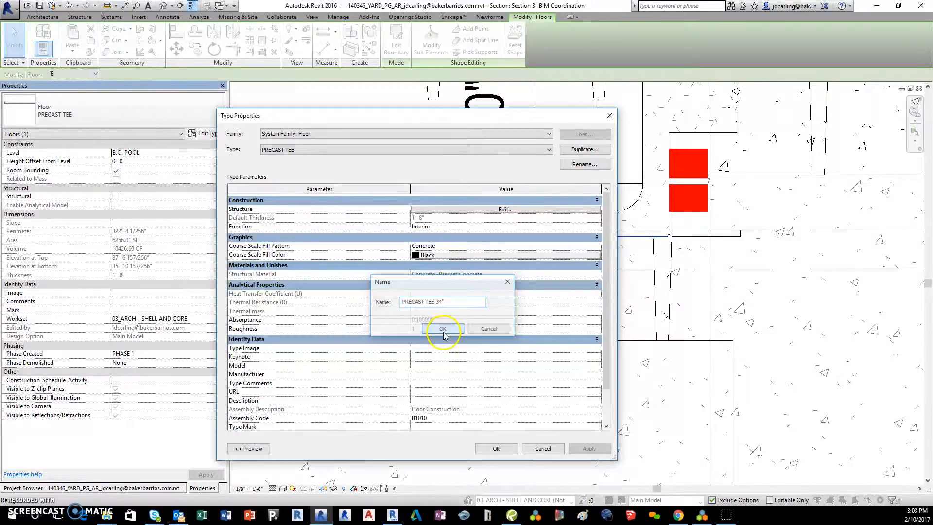
pyautogui.click(443, 329)
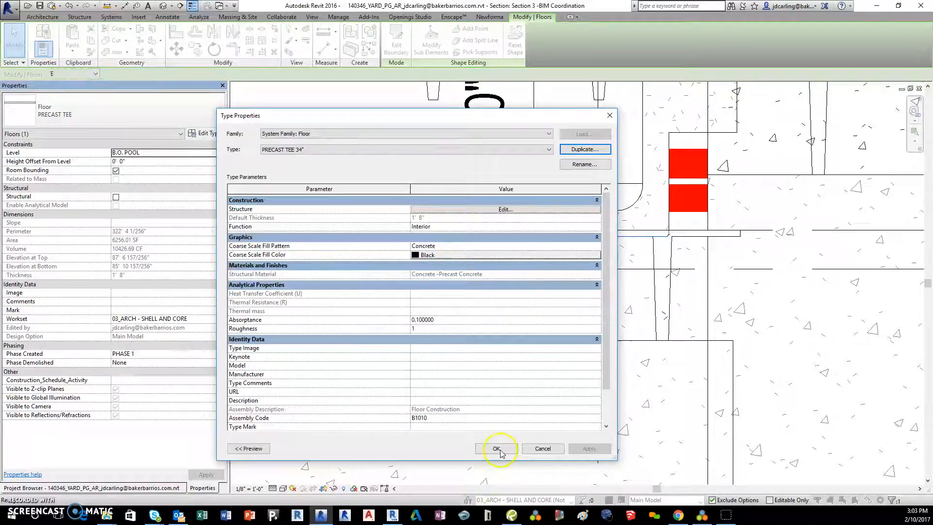
# Set the new type's structural layer thickness to 34"
pyautogui.click(505, 209)
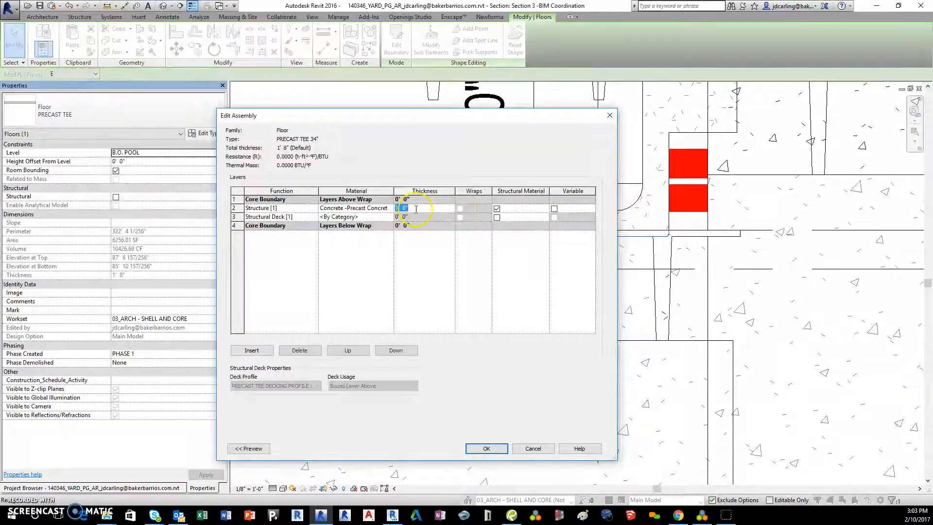
pyautogui.write('34"')
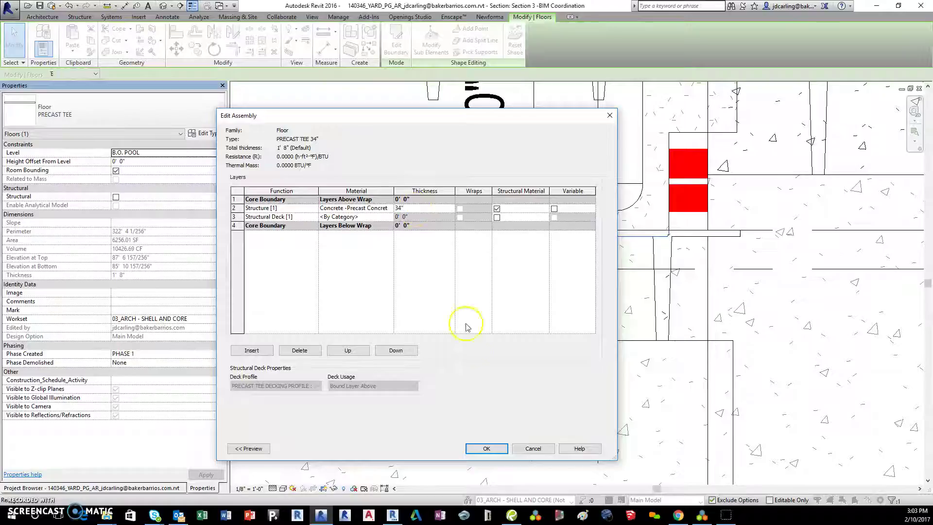
pyautogui.click(486, 450)
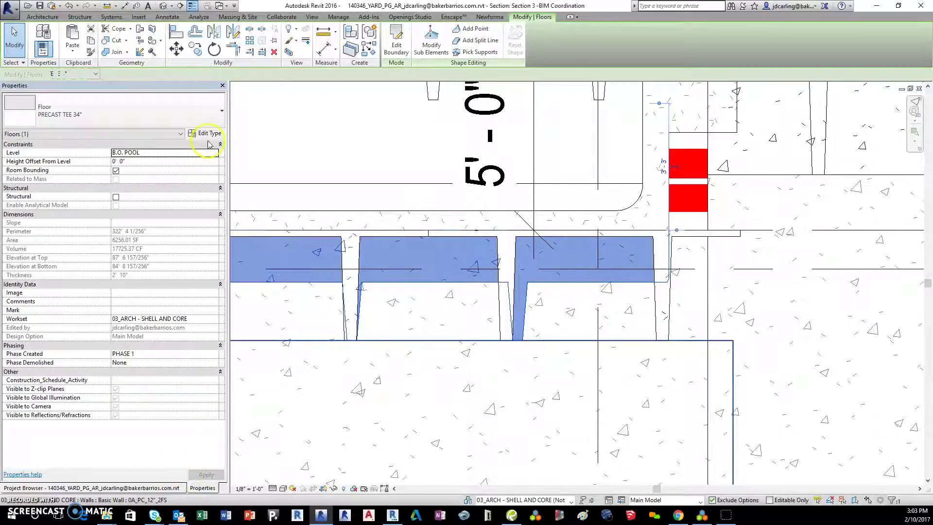
# Reopen the layer structure to verify the structural deck layer's profile and accept it
pyautogui.click(208, 132)
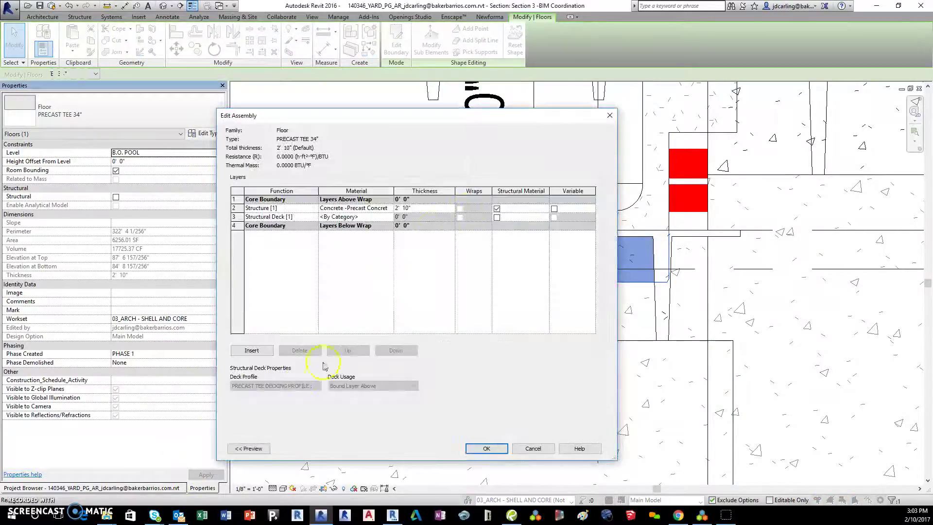
pyautogui.click(279, 217)
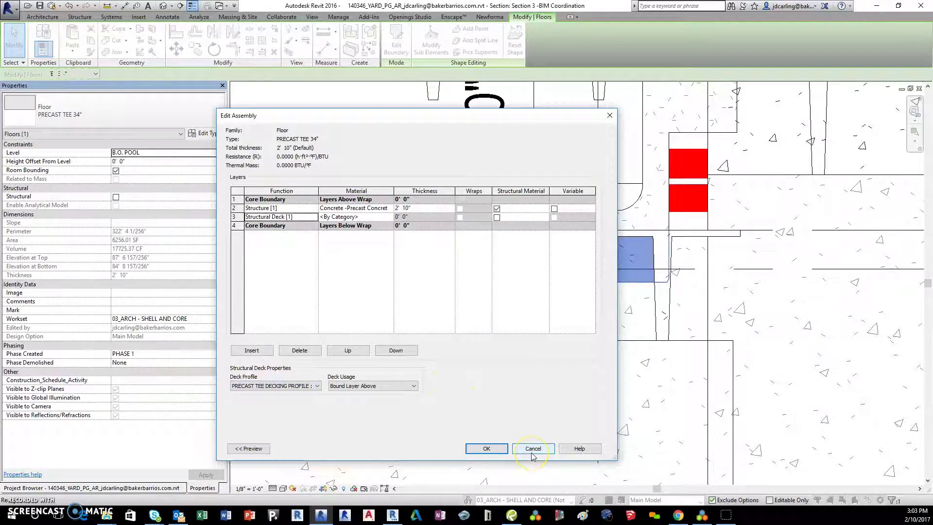
pyautogui.moveTo(486, 453)
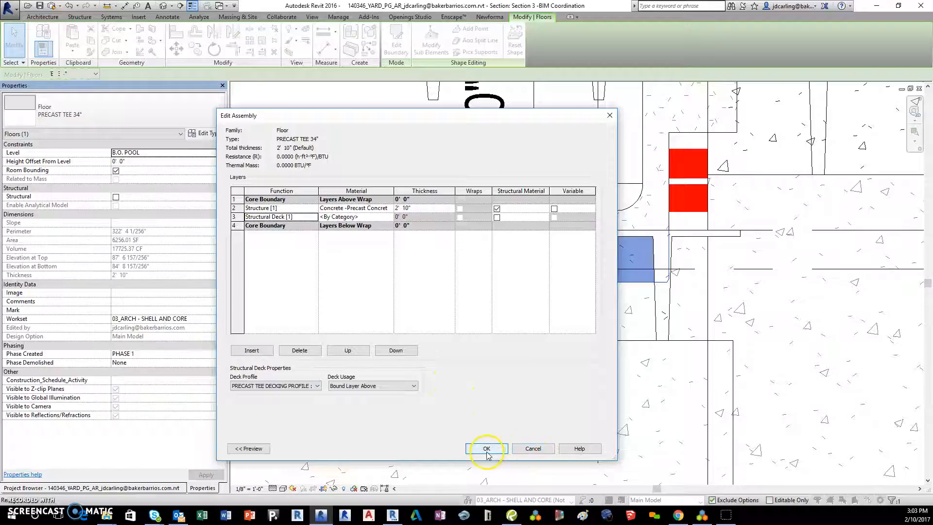
pyautogui.click(486, 449)
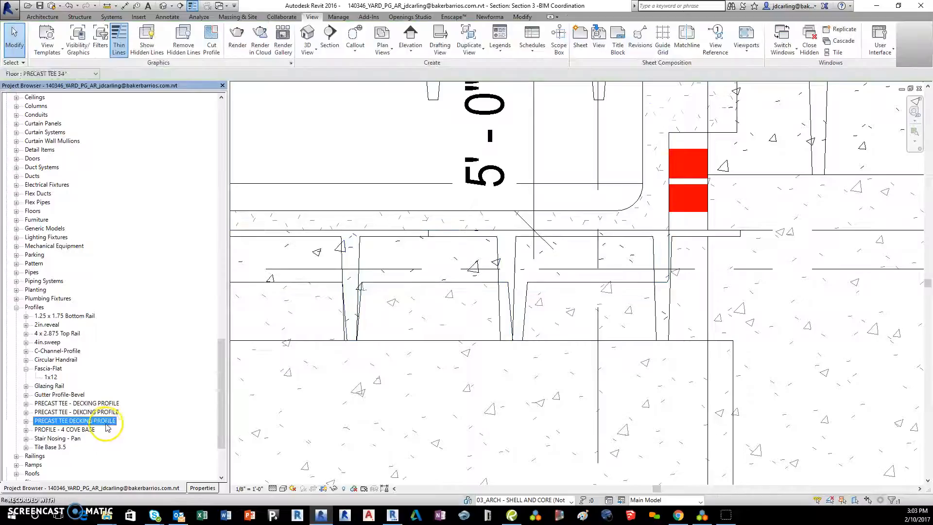
# Duplicate the 12'x20" decking profile type in the Project Browser to create 12'x34"
pyautogui.click(75, 412)
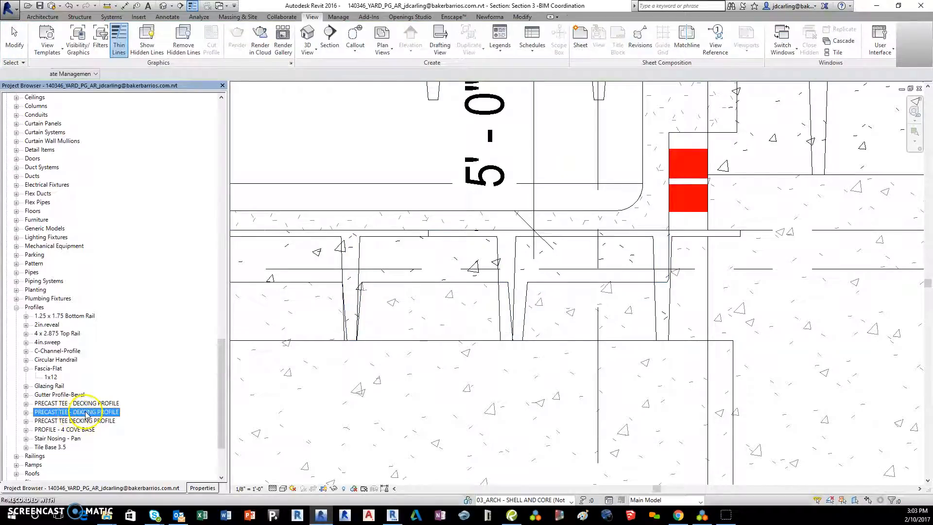
pyautogui.rightClick(77, 412)
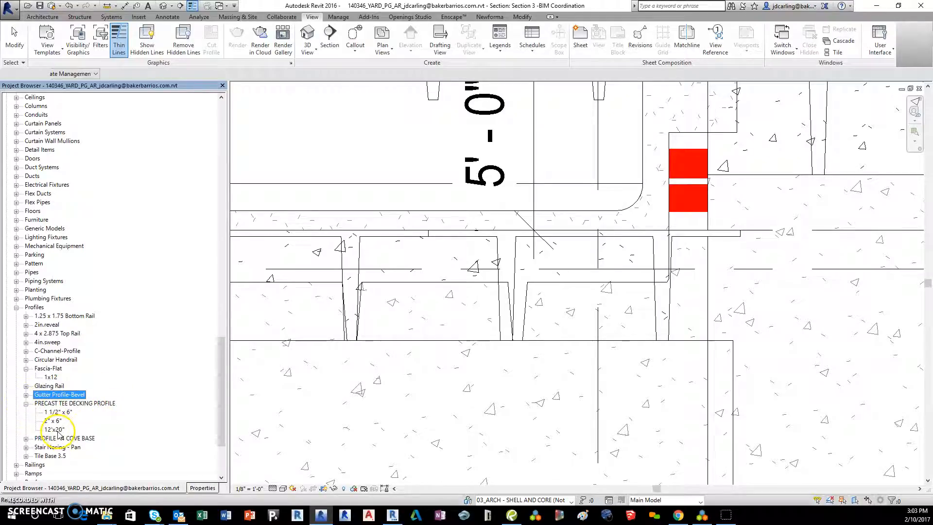
pyautogui.rightClick(50, 429)
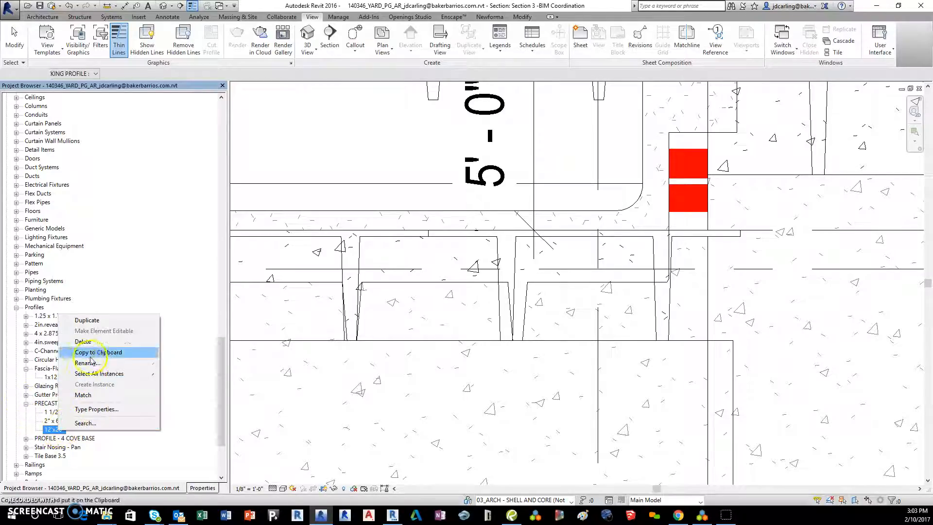
pyautogui.click(87, 363)
pyautogui.write('12"x34"')
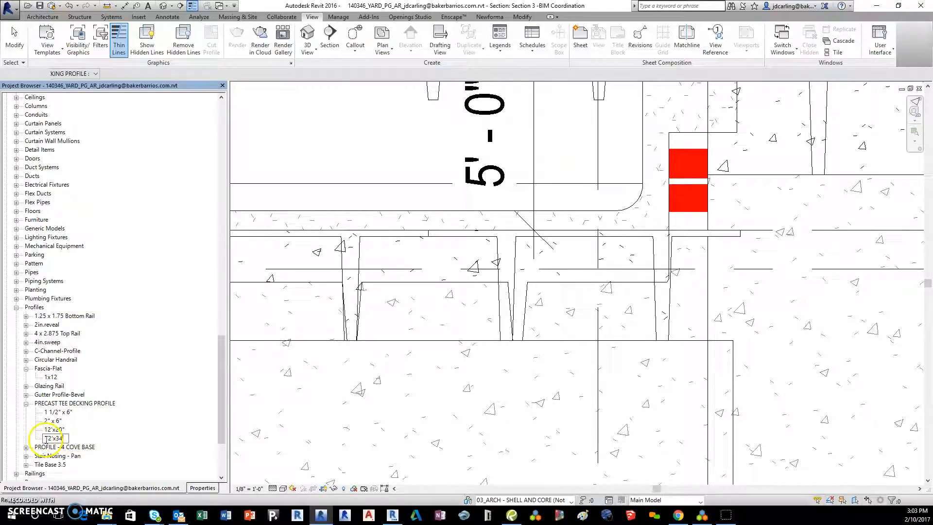
# Set the 12'x34" profile type's Overall depth to 34"
pyautogui.rightClick(54, 439)
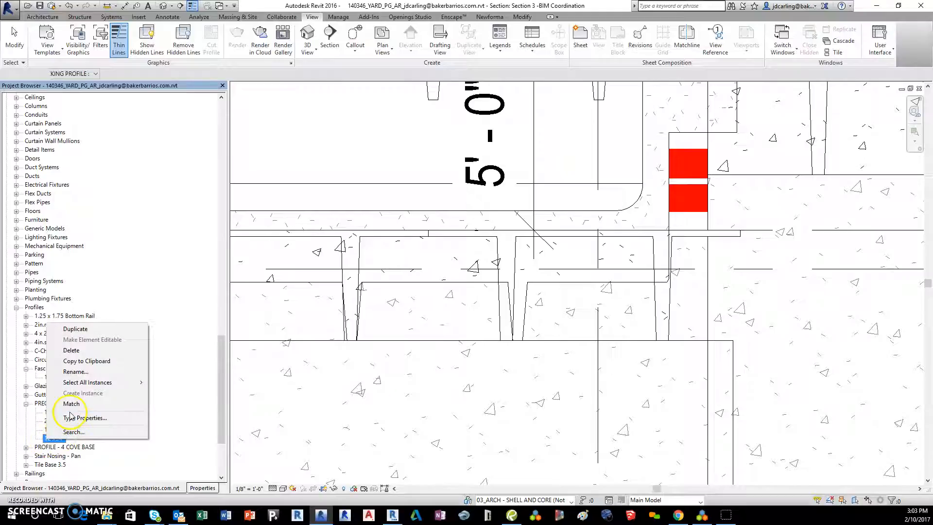
pyautogui.click(85, 418)
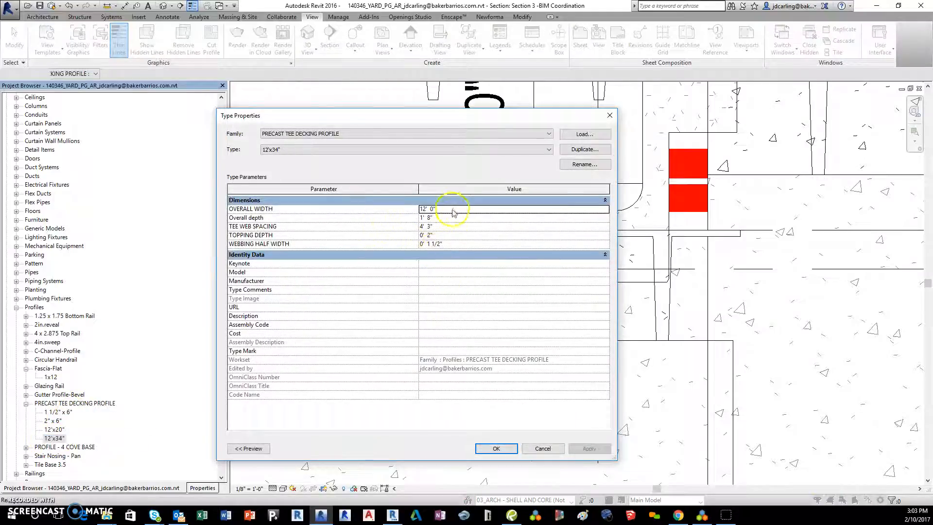
pyautogui.moveTo(252, 234)
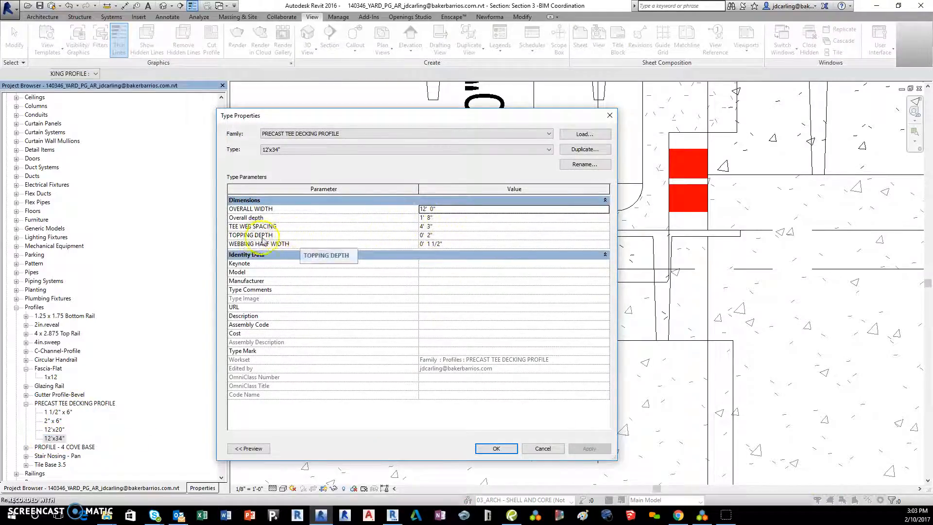
pyautogui.click(446, 218)
pyautogui.write('34')
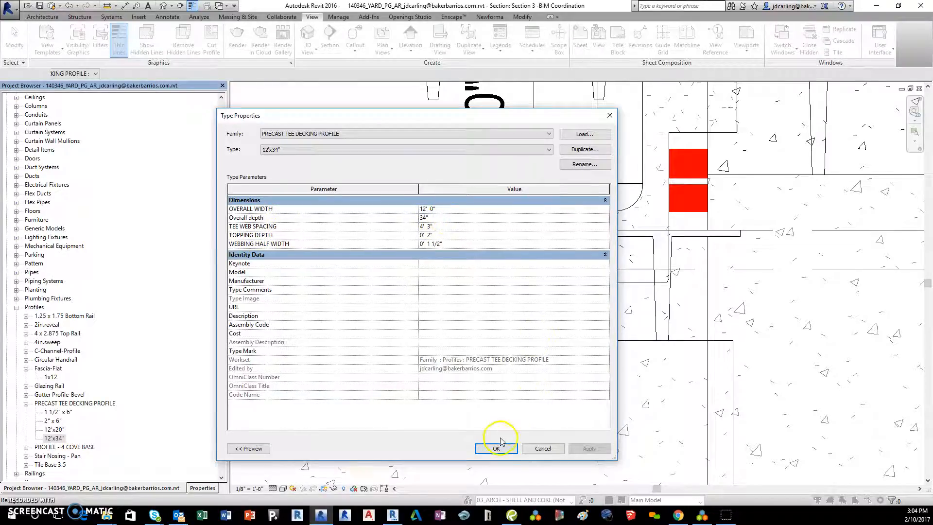
pyautogui.click(496, 448)
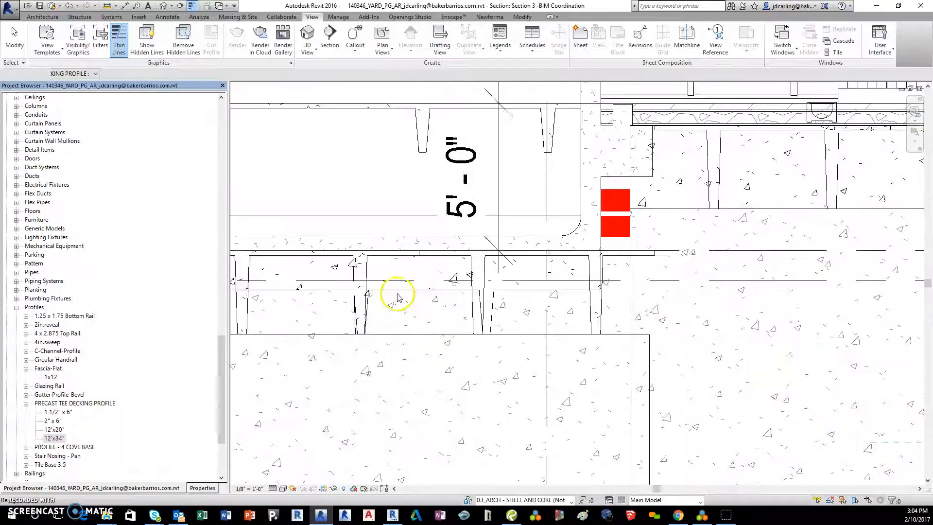
# Set the PRECAST TEE 34" structure layer to 34 thick with the 12'x34" deck profile
pyautogui.click(396, 293)
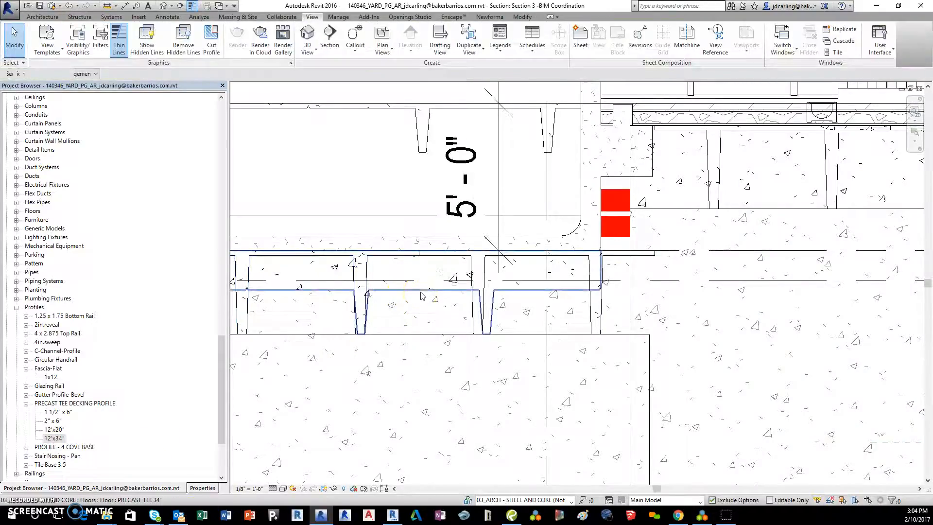
pyautogui.click(422, 296)
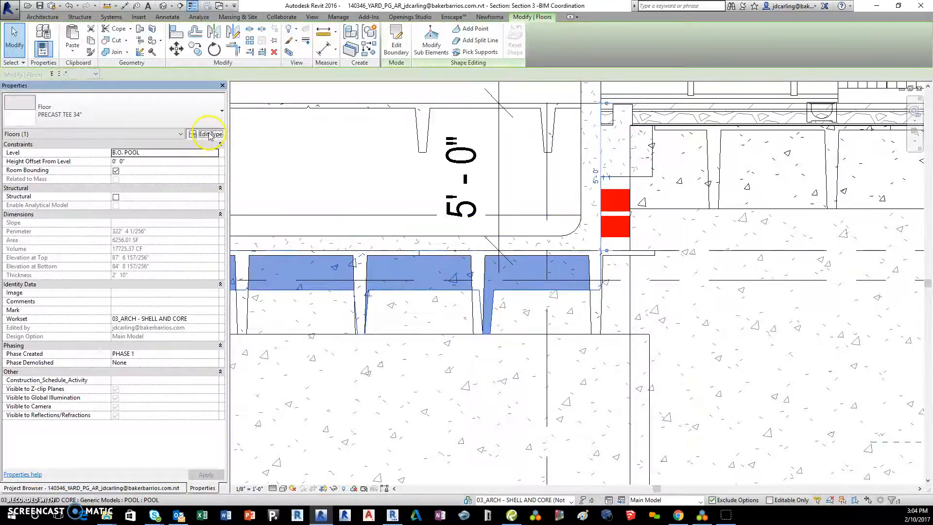
pyautogui.click(206, 134)
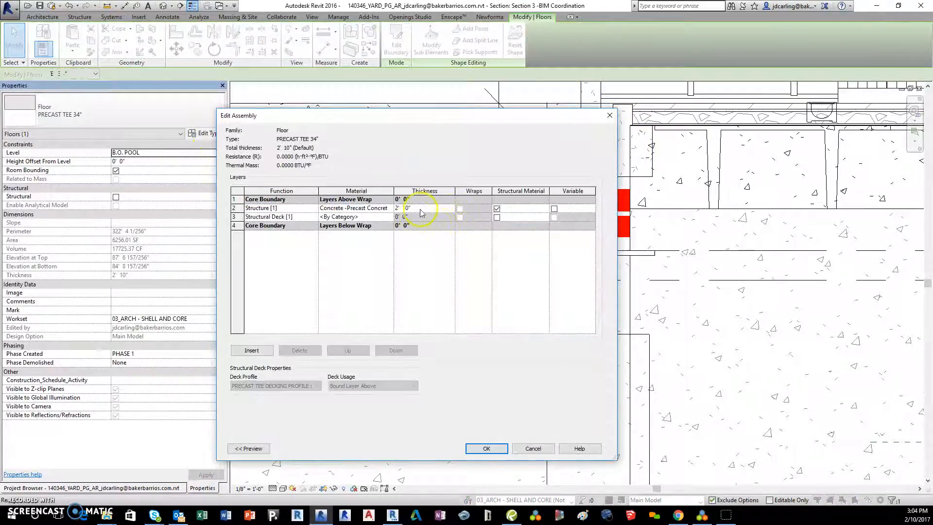
pyautogui.click(417, 207)
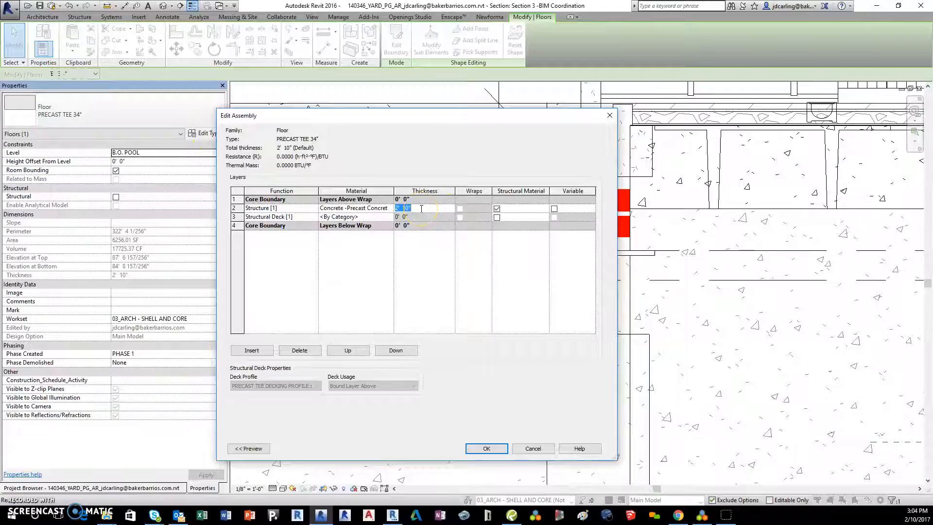
pyautogui.write('34')
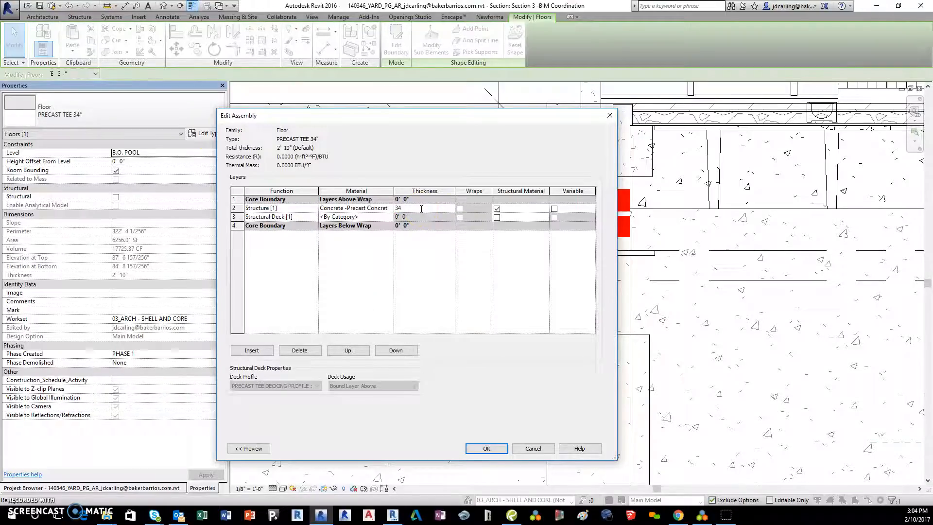
pyautogui.click(317, 385)
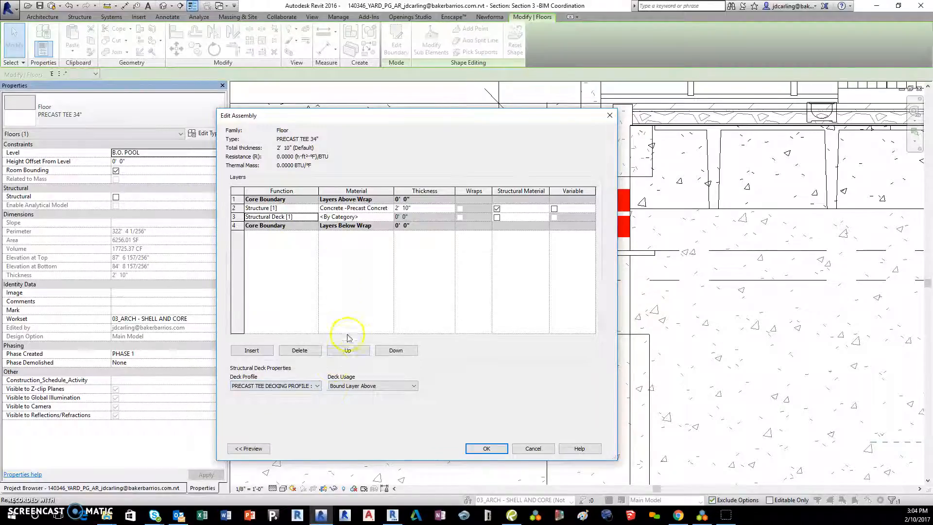
pyautogui.click(317, 386)
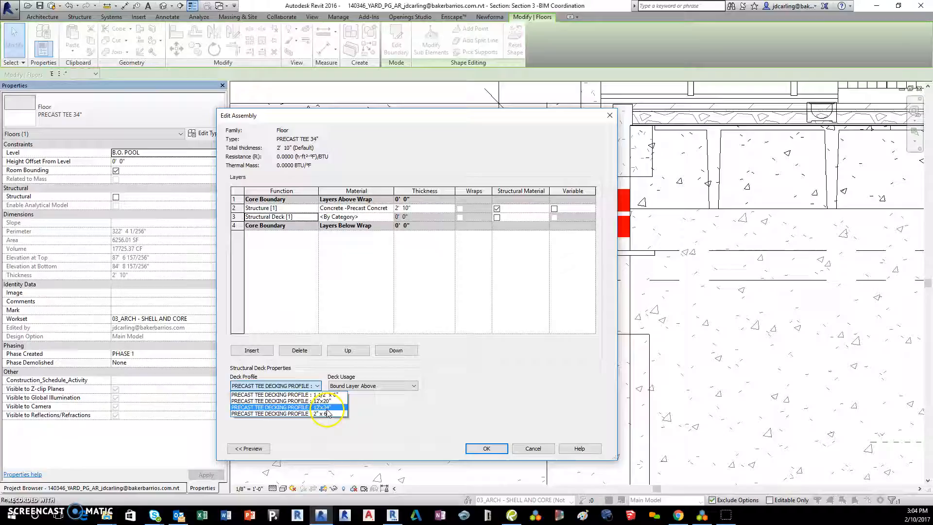
pyautogui.click(486, 448)
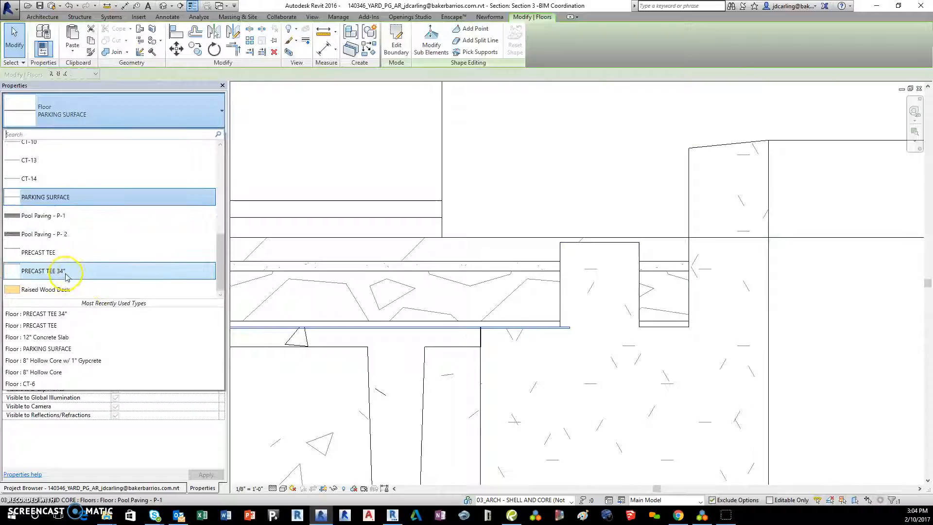
# Assign PRECAST TEE 34" to the amenity deck floor and answer the Go To View prompt
pyautogui.click(48, 271)
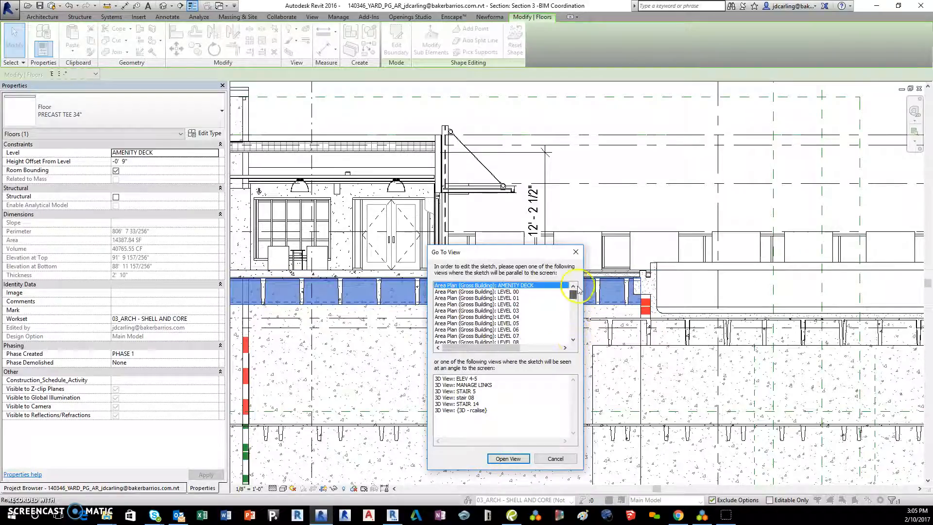
pyautogui.moveTo(509, 459)
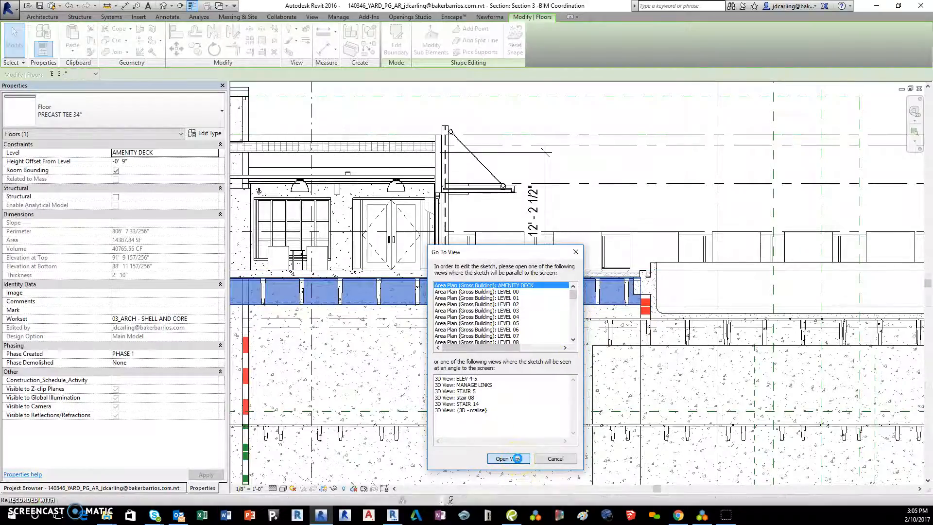
pyautogui.click(507, 459)
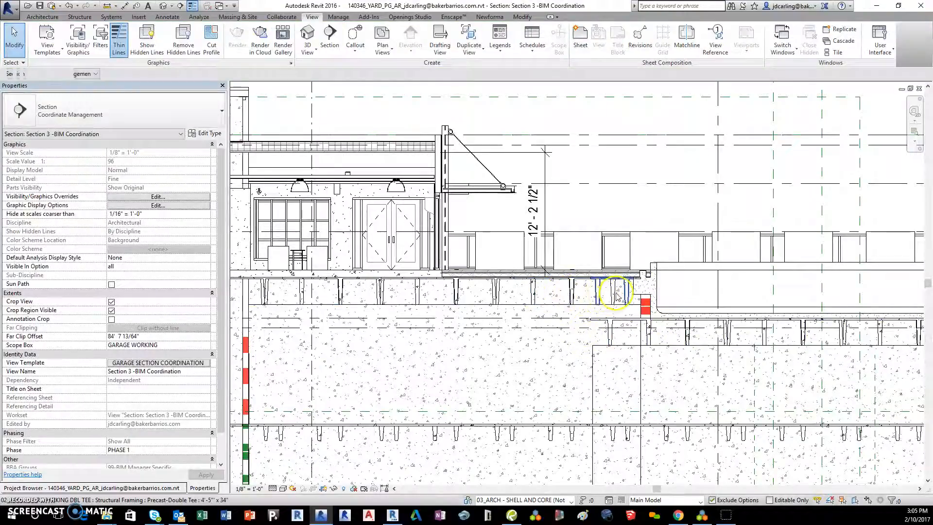
# Select all instances of the old Precast-Double Tee framing and delete them
pyautogui.click(613, 294)
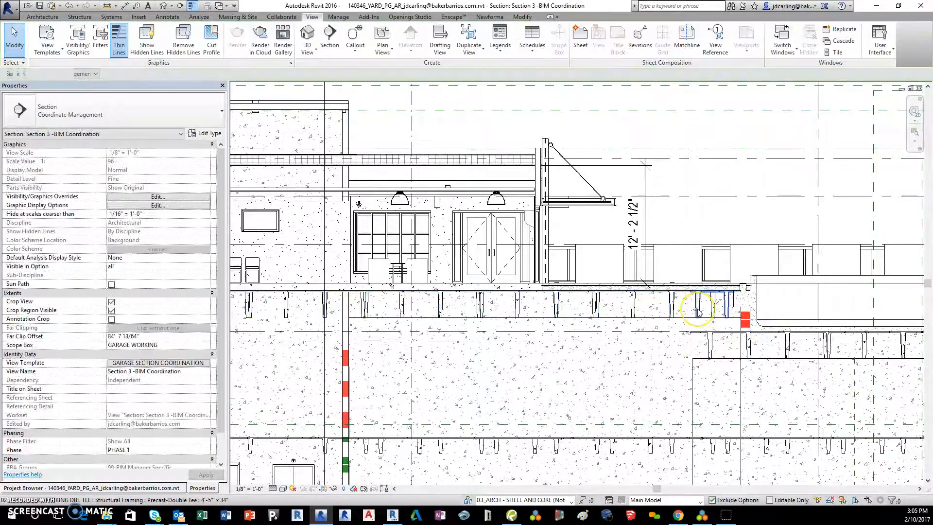
pyautogui.click(707, 304)
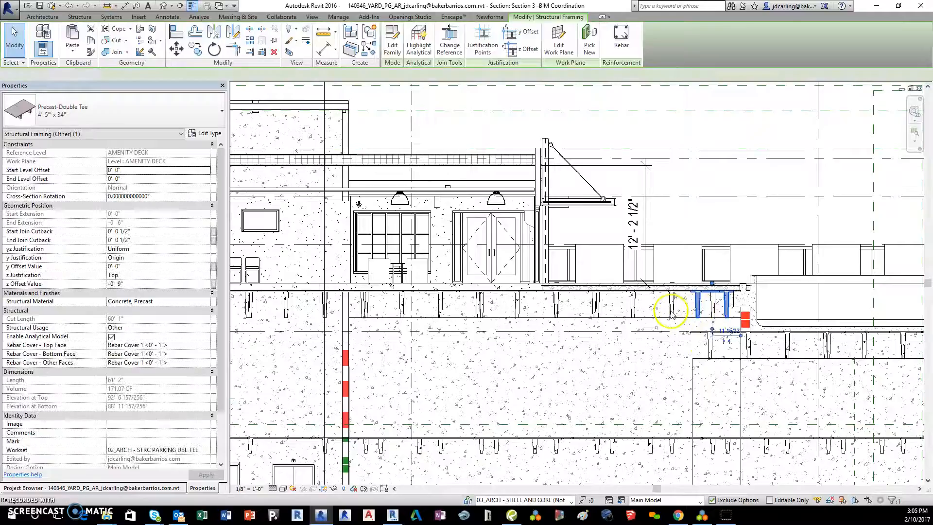
pyautogui.rightClick(672, 314)
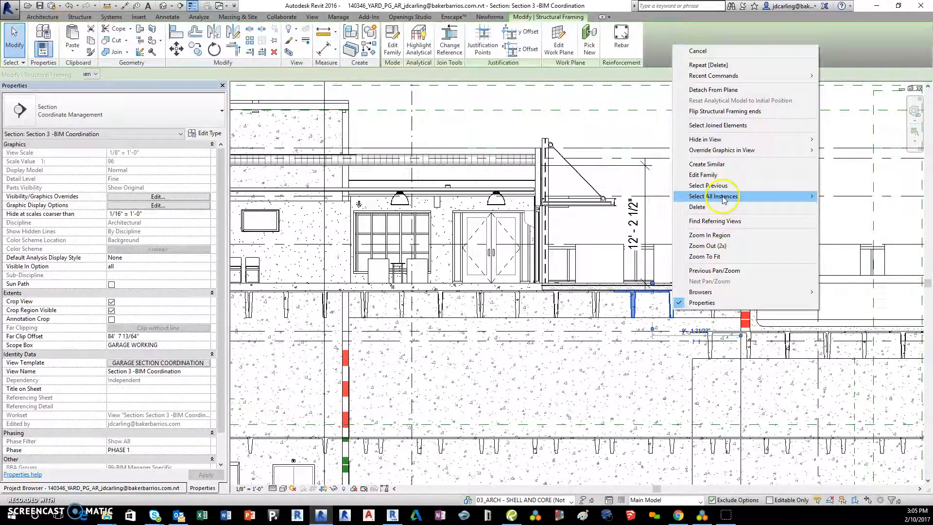
pyautogui.click(711, 197)
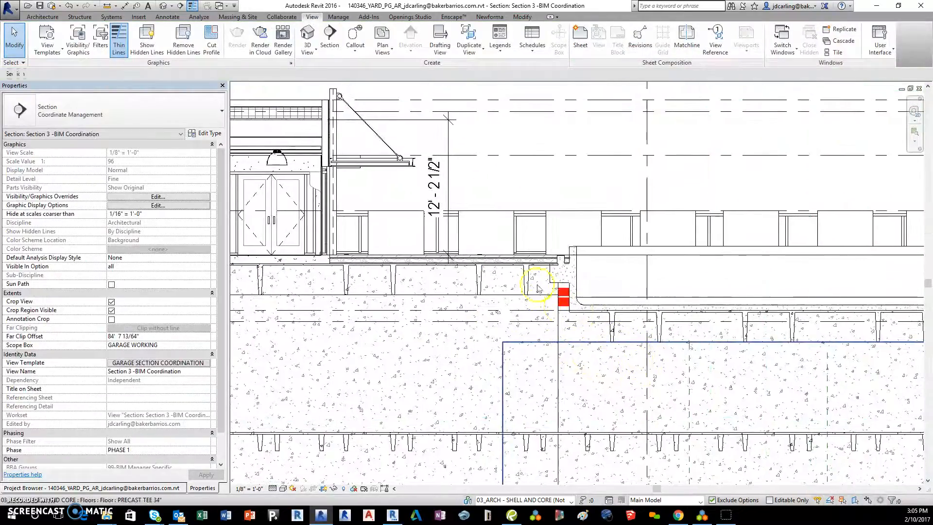
# Select the PRECAST TEE 34" floor and review its right-click actions
pyautogui.click(539, 288)
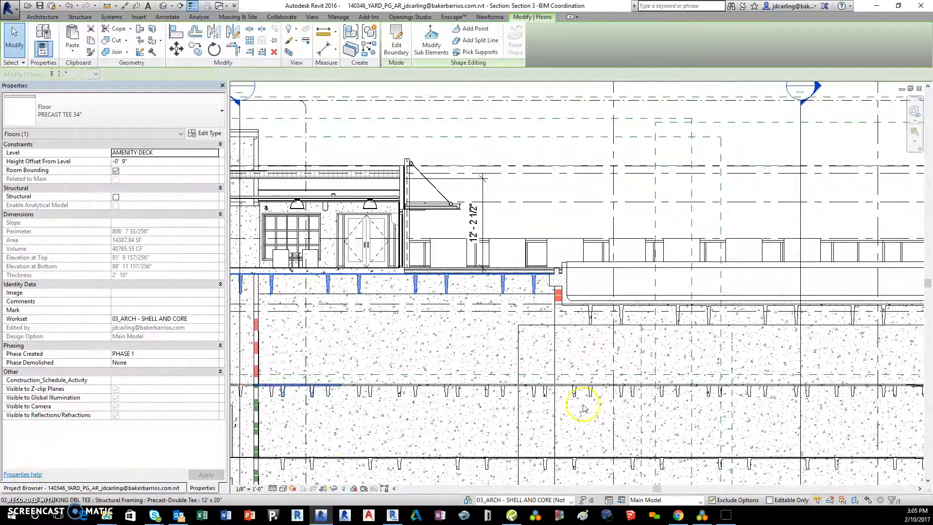
pyautogui.rightClick(585, 407)
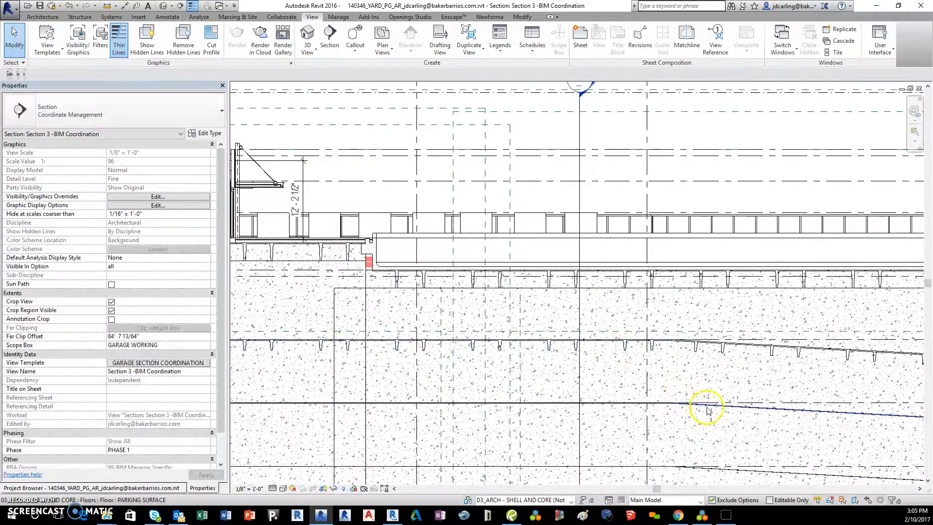
# Rename the lower deck's PRECAST TEE floor type to PRECAST TEE 20" and deselect
pyautogui.rightClick(707, 410)
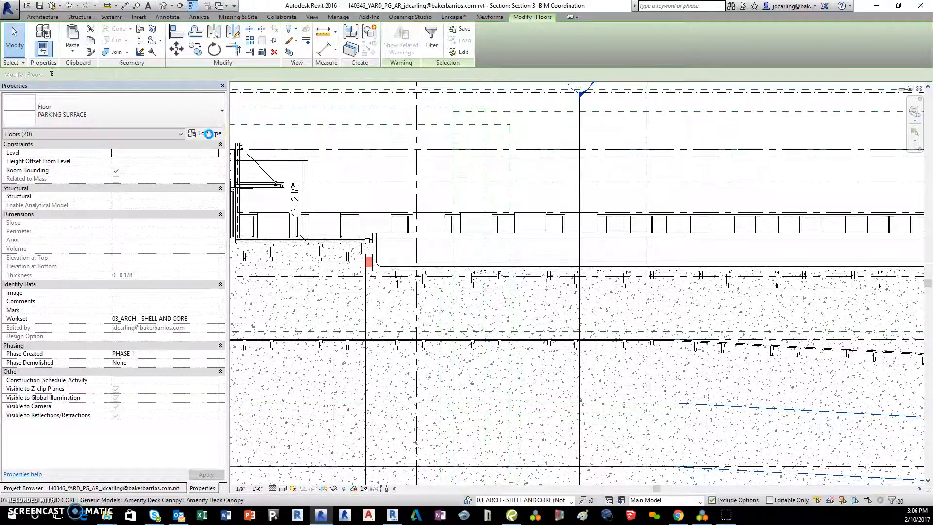
pyautogui.click(205, 134)
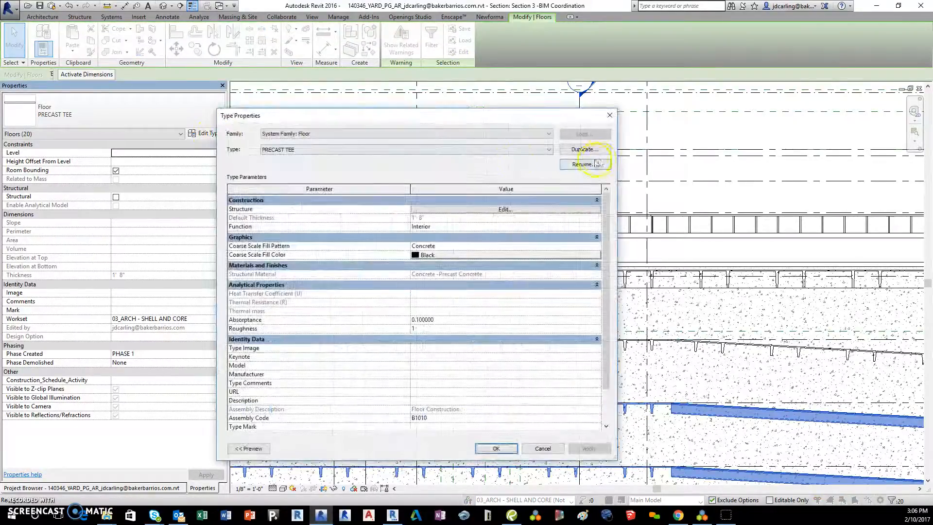
pyautogui.click(584, 163)
pyautogui.write("PRECAST TEE 20'")
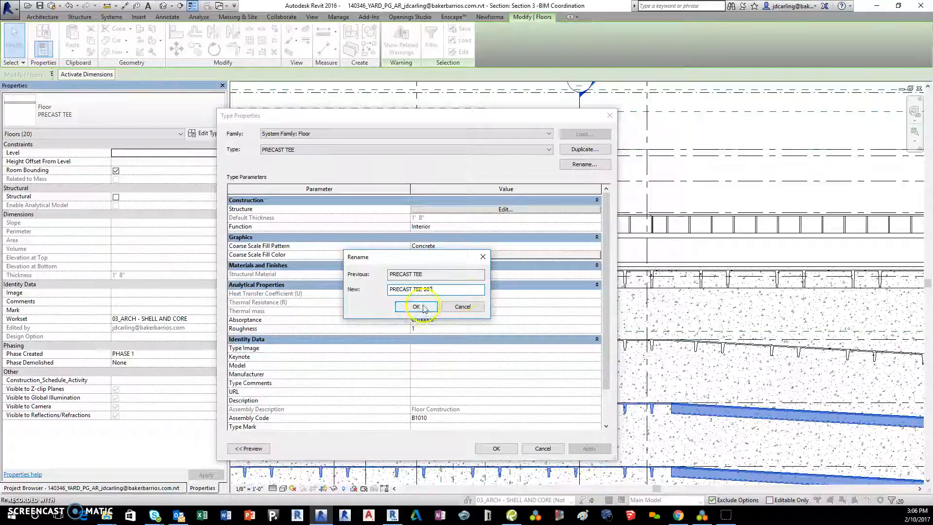
pyautogui.click(416, 306)
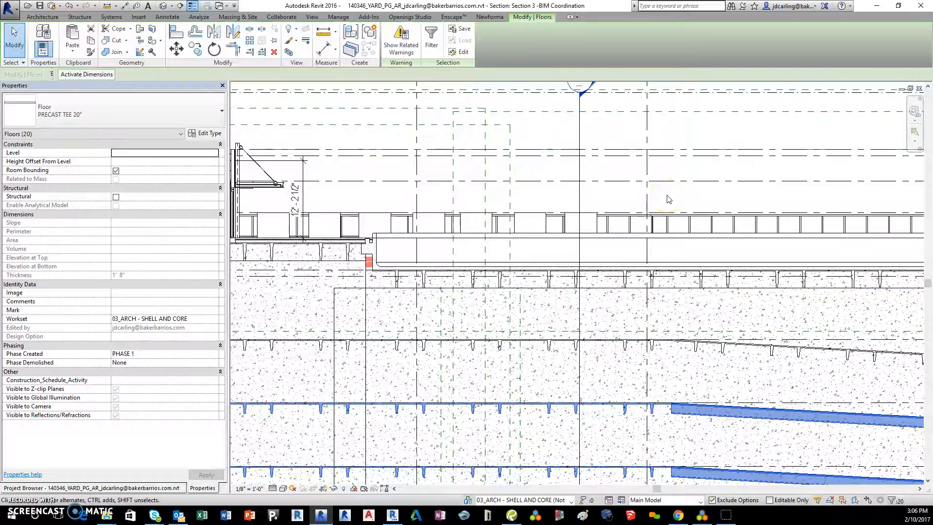
pyautogui.click(312, 17)
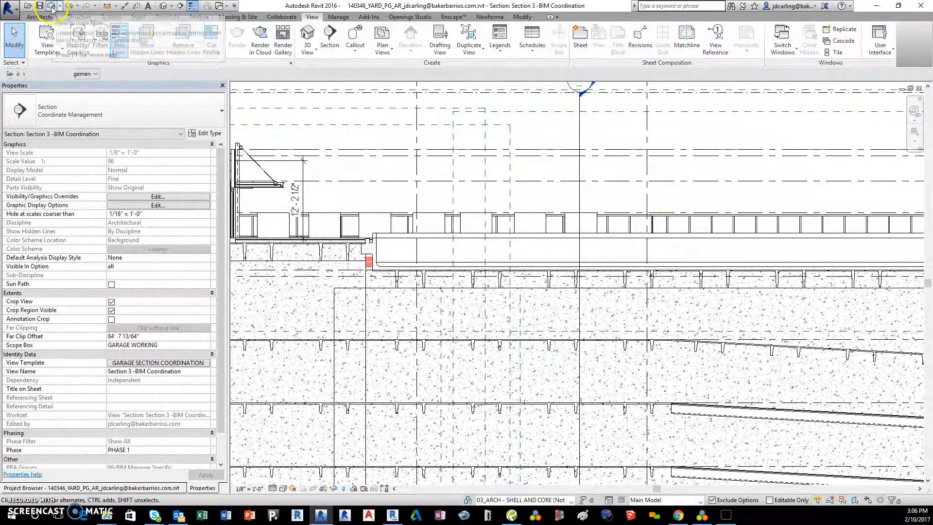